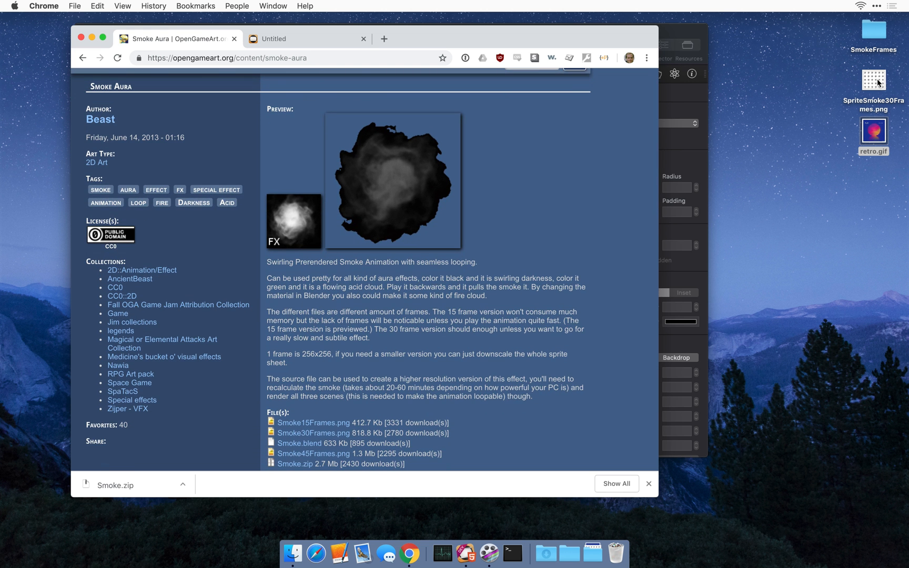
mouse_move(875, 31)
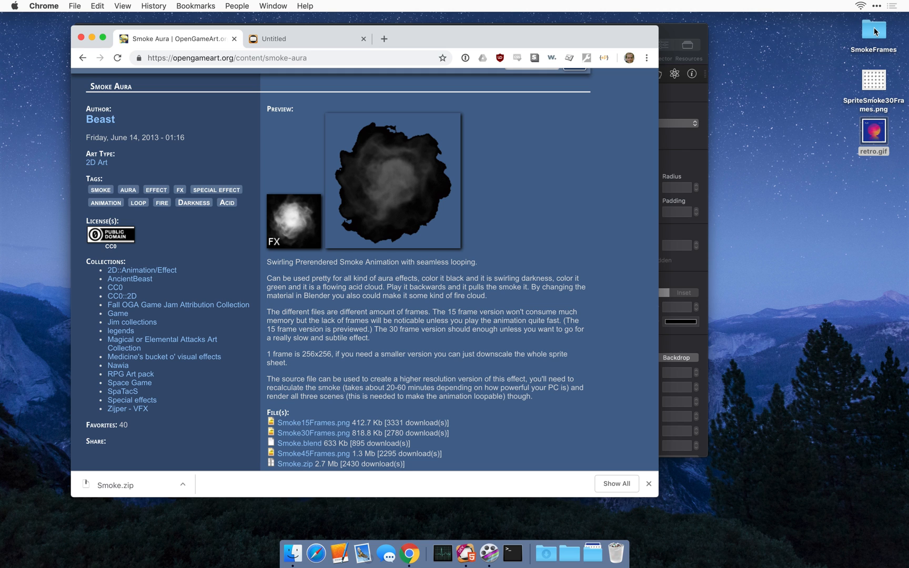
Open the SmokeFrames folder, preview several numbered smoke frames, then close it.
double_click(873, 30)
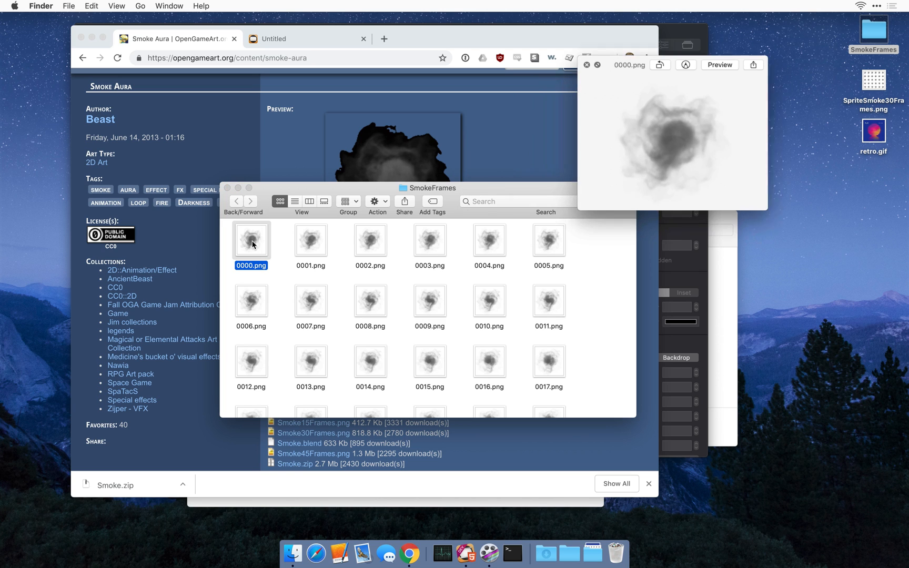
left_click(369, 239)
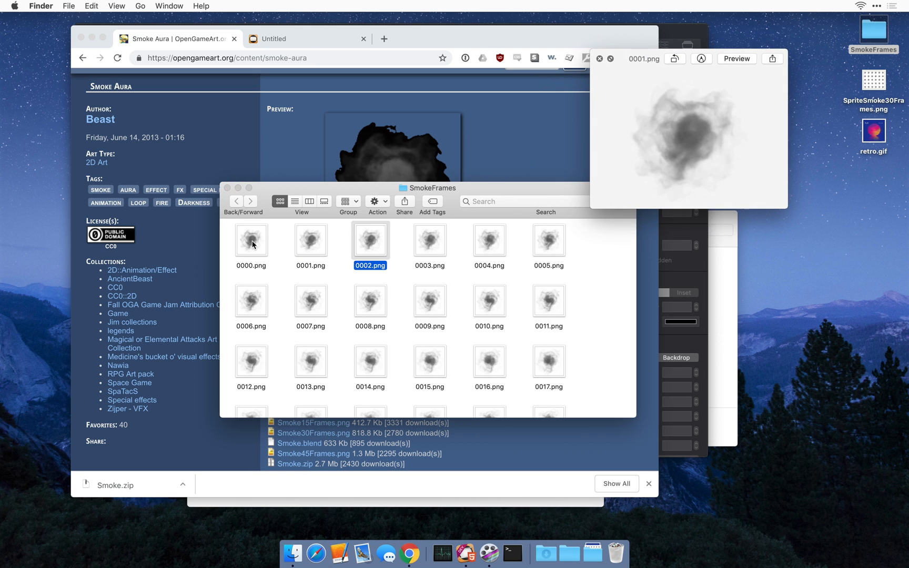
left_click(547, 239)
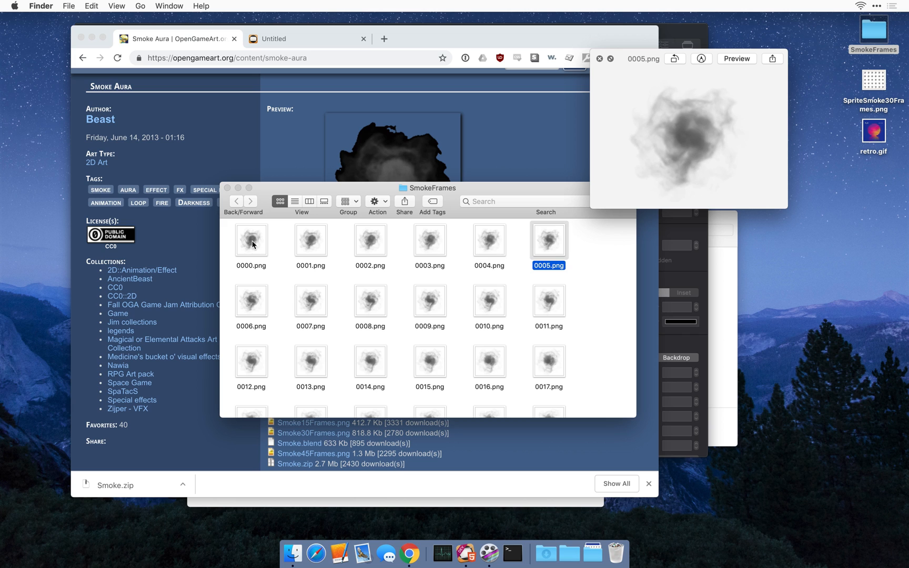
left_click(251, 301)
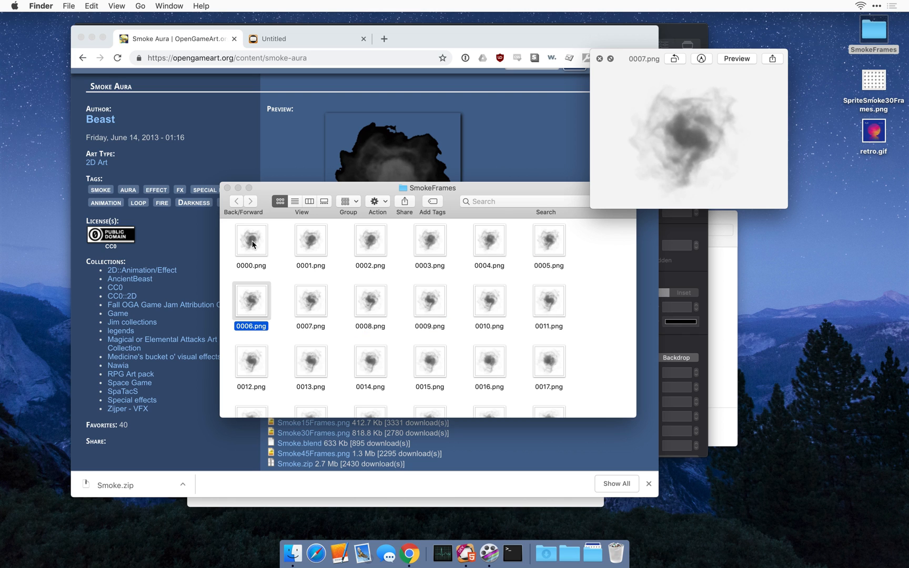
left_click(310, 300)
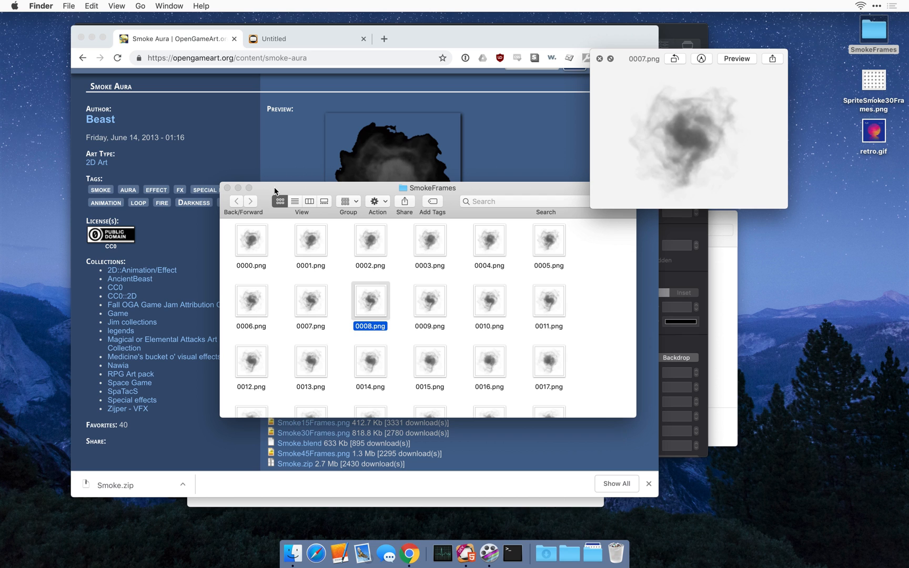
left_click(430, 361)
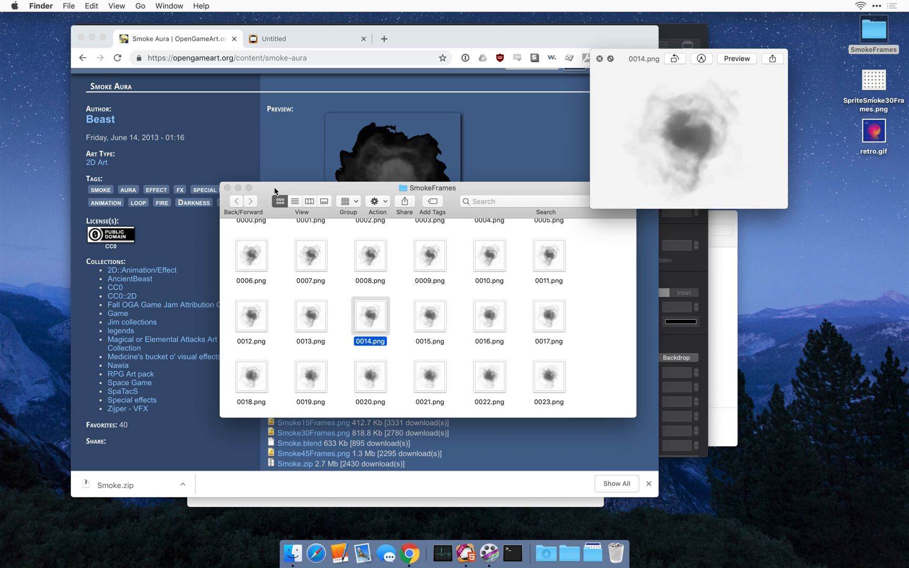
left_click(310, 375)
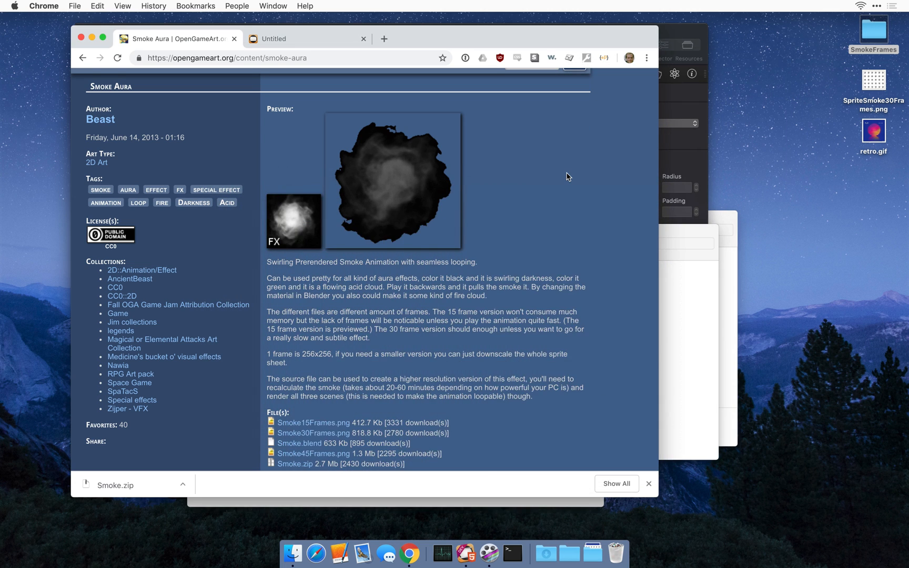
Scroll through the Smoke Aura page on OpenGameArt.
scroll("down", 3)
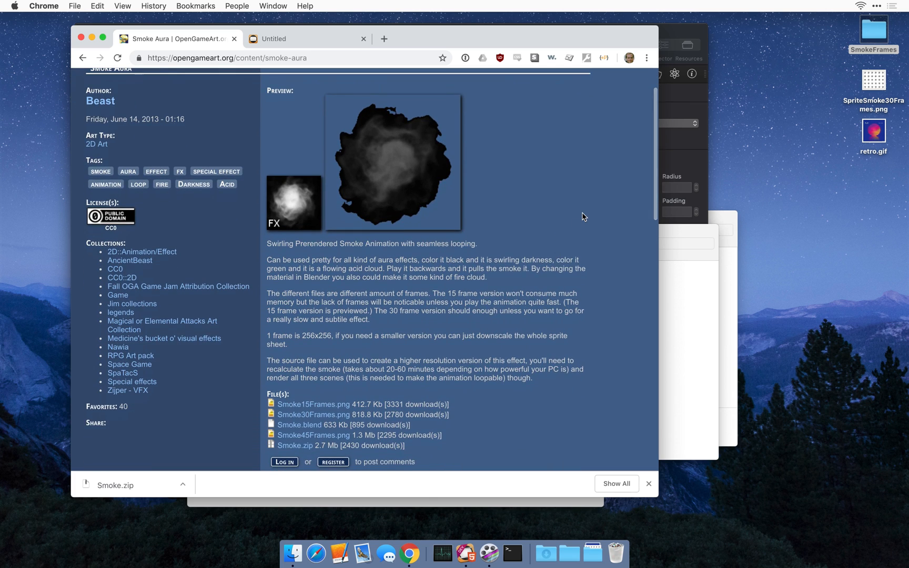
scroll("up", 3)
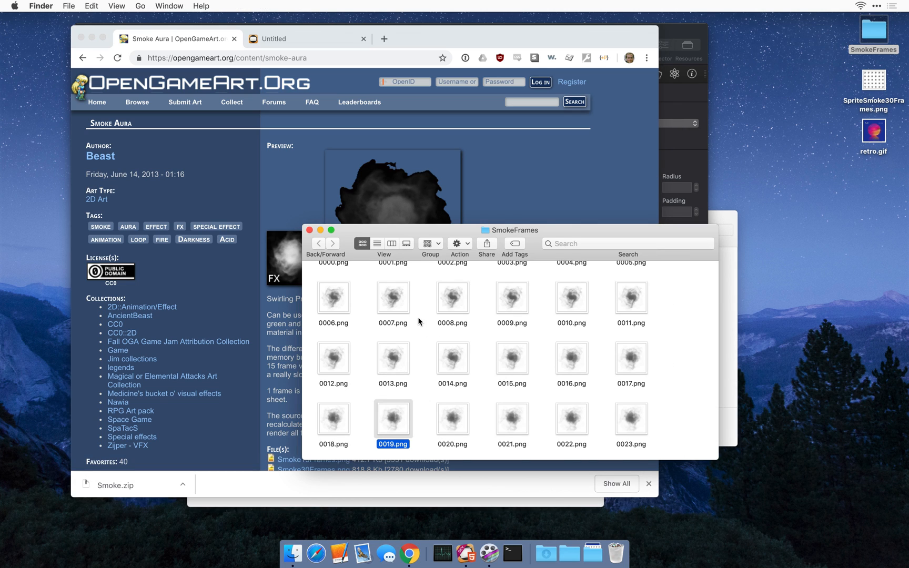
scroll("down", 3)
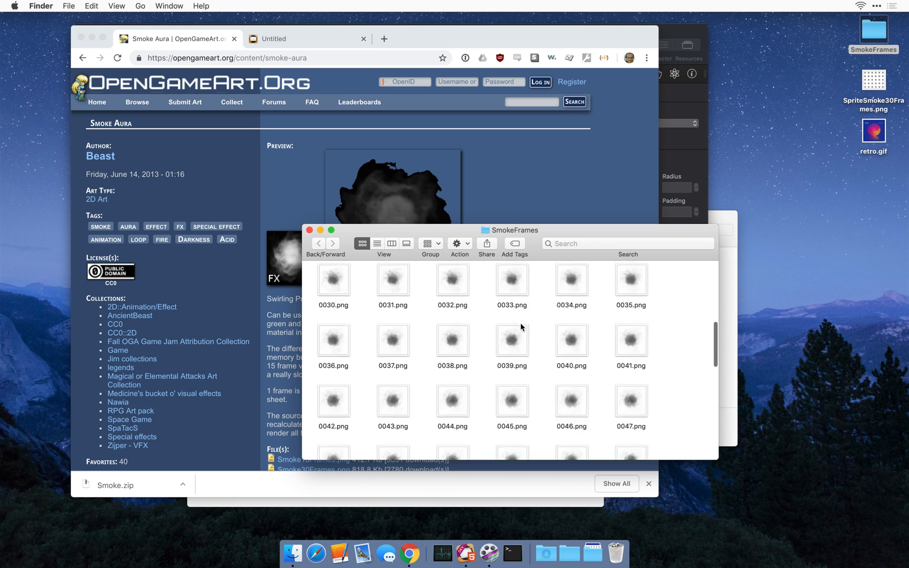
scroll("down", 3)
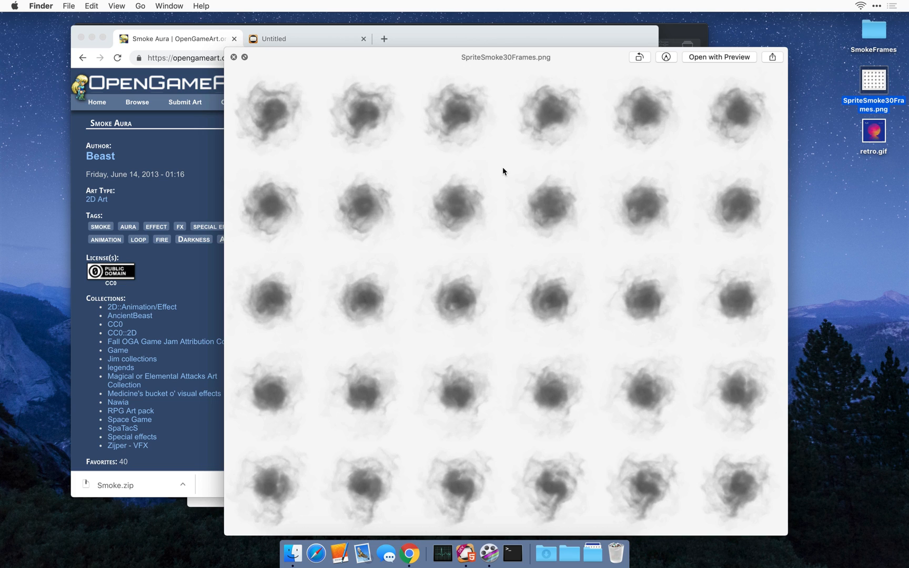
mouse_move(251, 112)
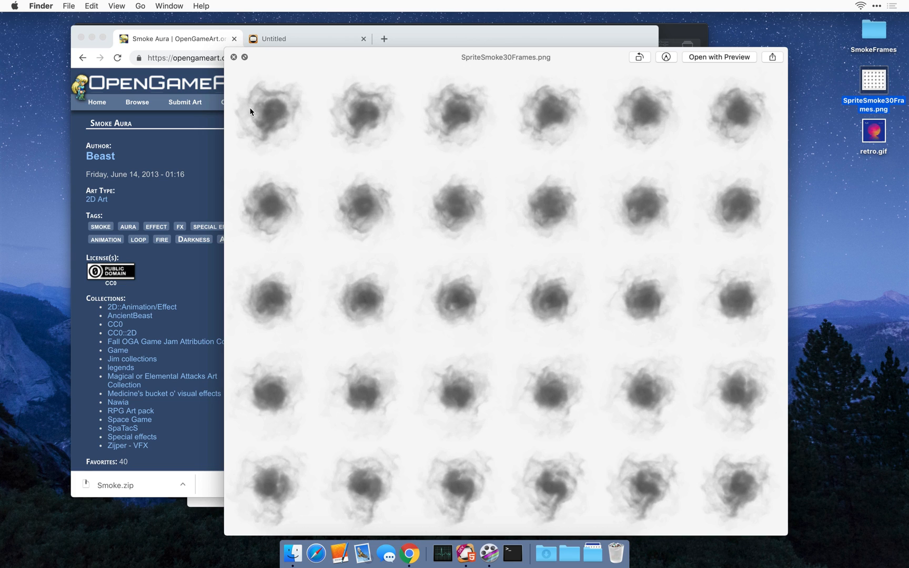
mouse_move(272, 115)
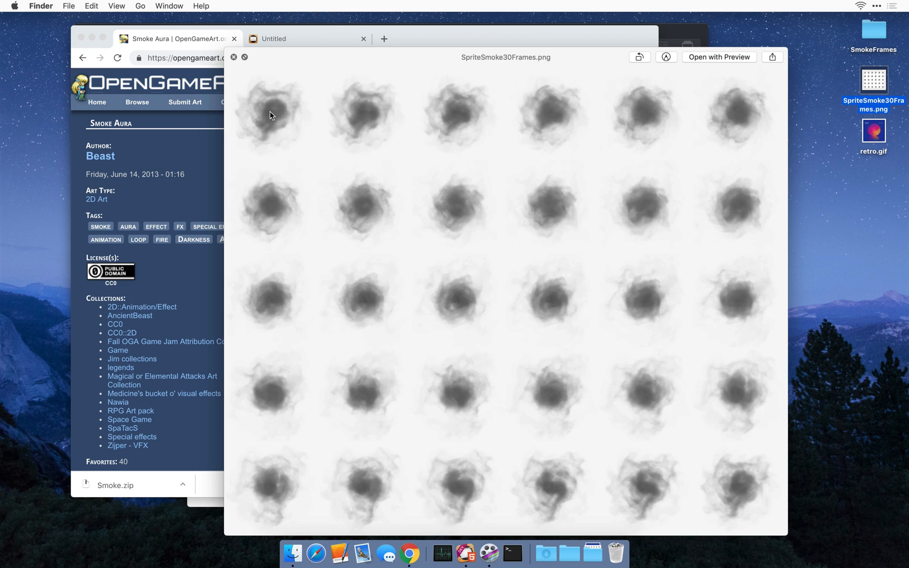
mouse_move(401, 185)
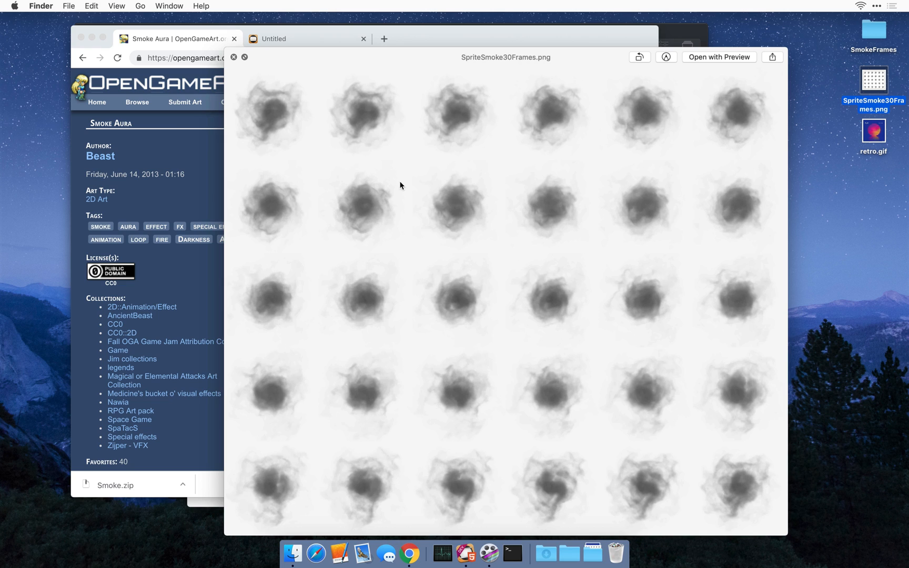
mouse_move(274, 208)
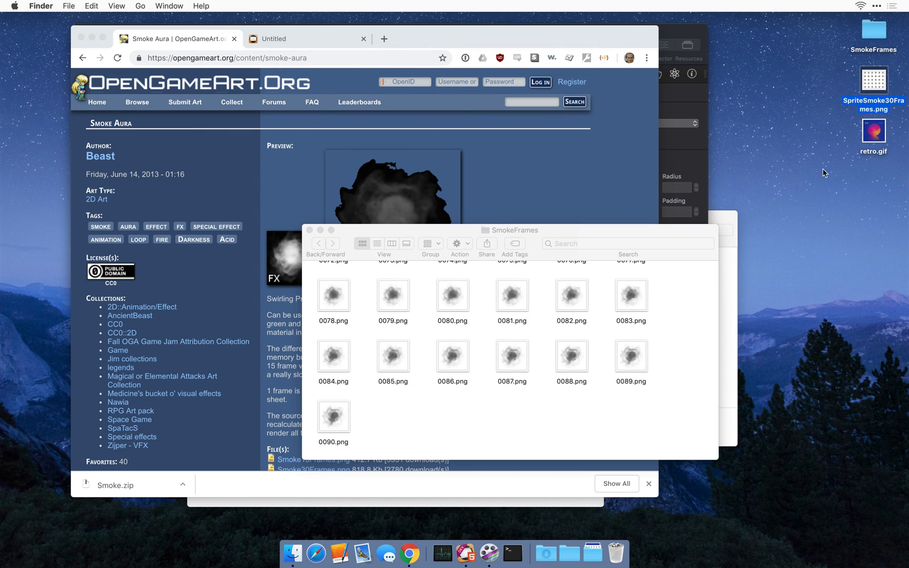
mouse_move(869, 139)
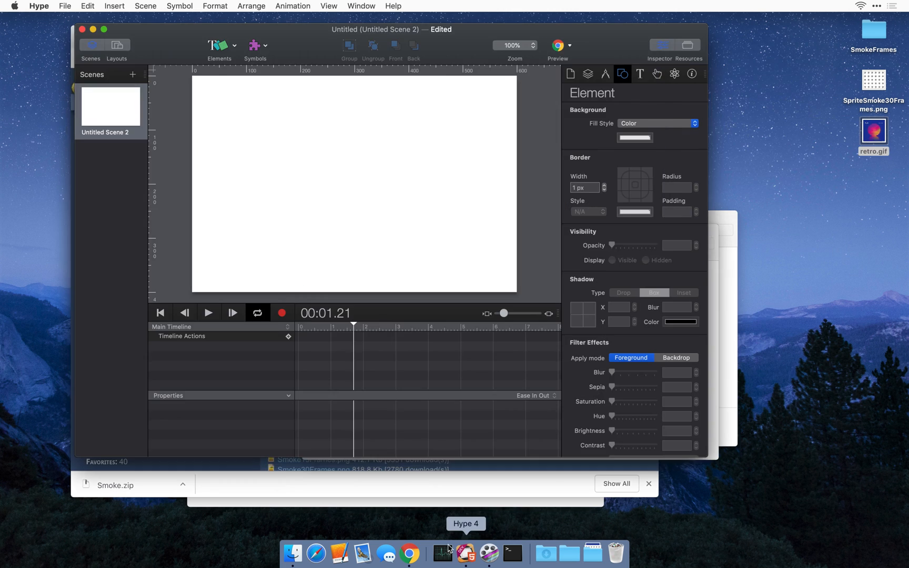
Create a sprite sheet from all 91 PNG frames in the SmokeFrames folder.
left_click(219, 49)
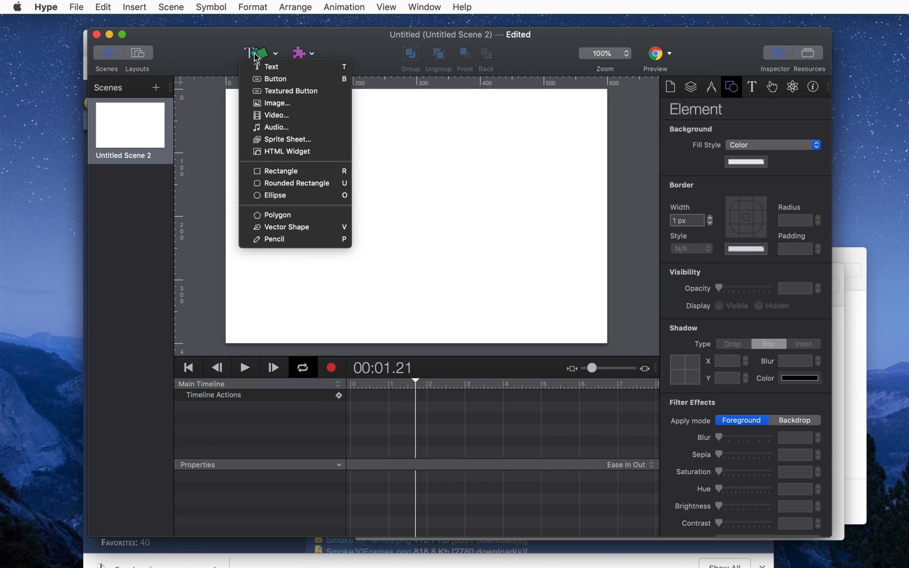
left_click(275, 103)
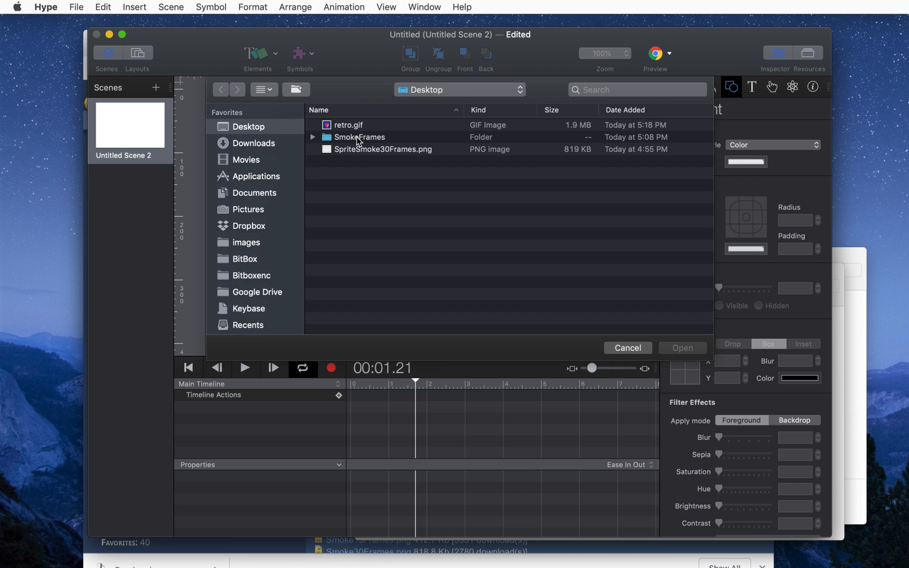
double_click(357, 136)
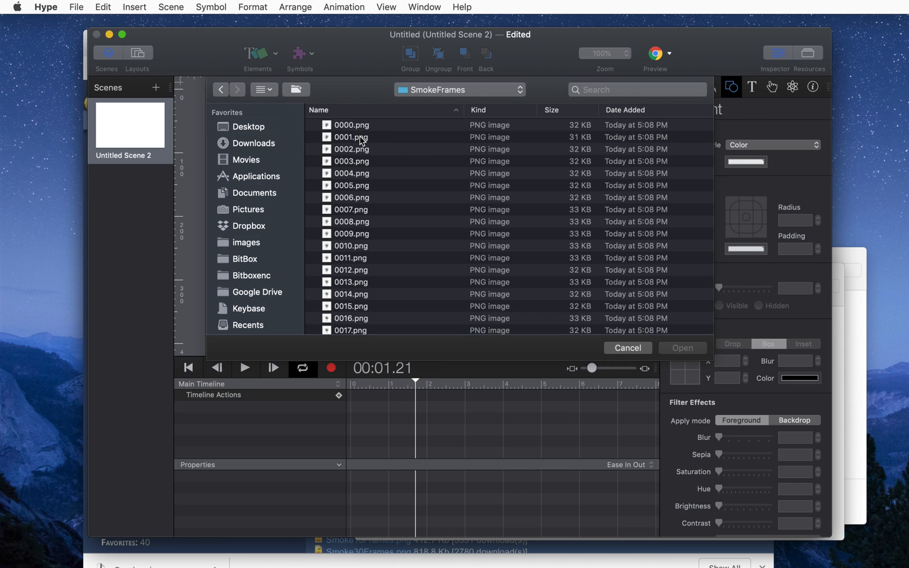
scroll("down", 3)
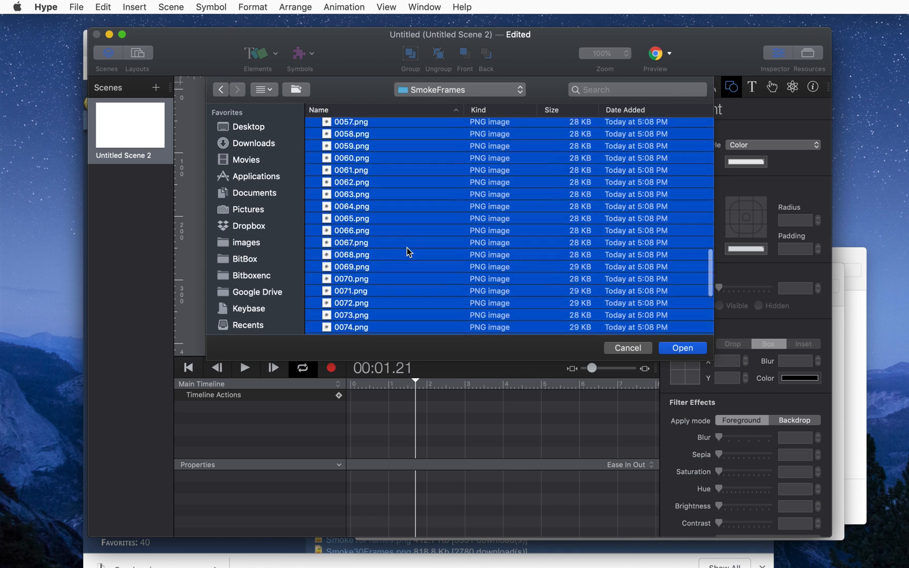
scroll("down", 3)
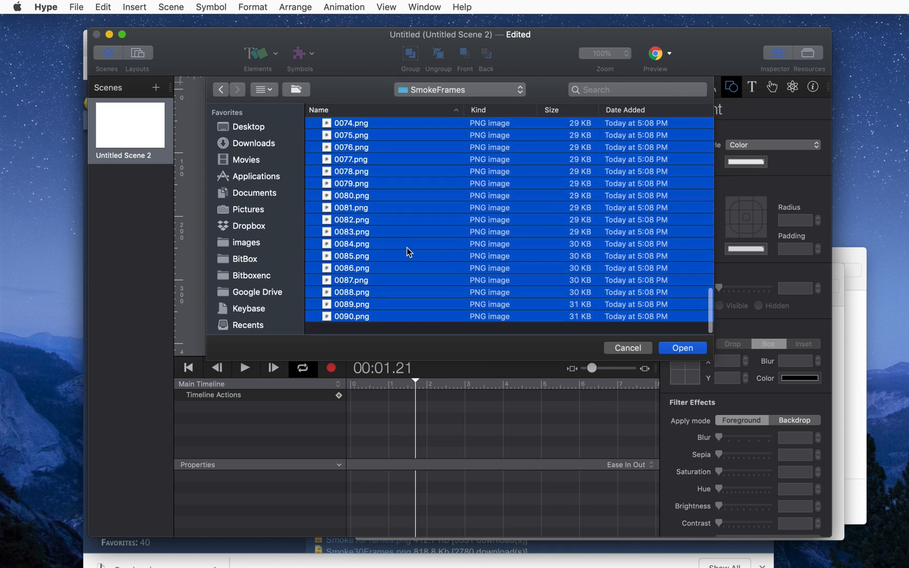
scroll("up", 3)
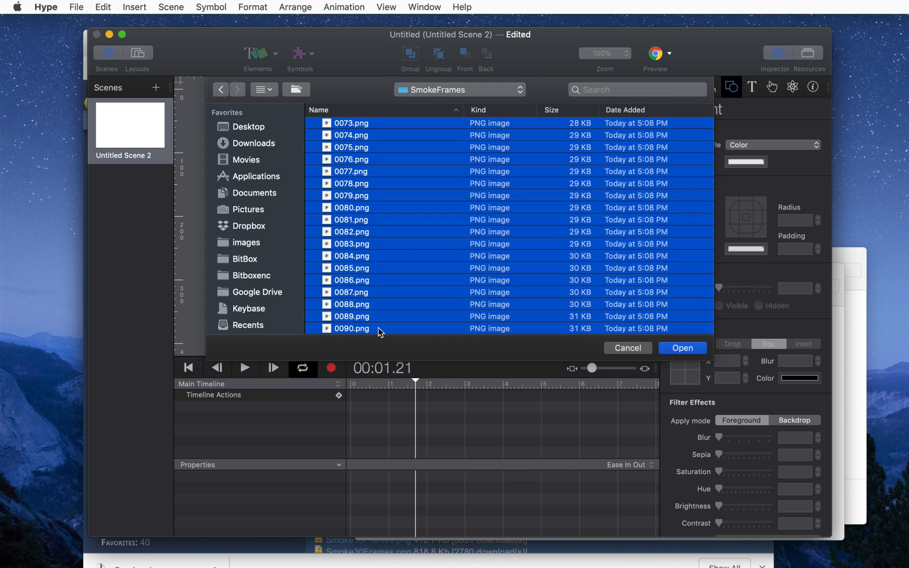
mouse_move(661, 346)
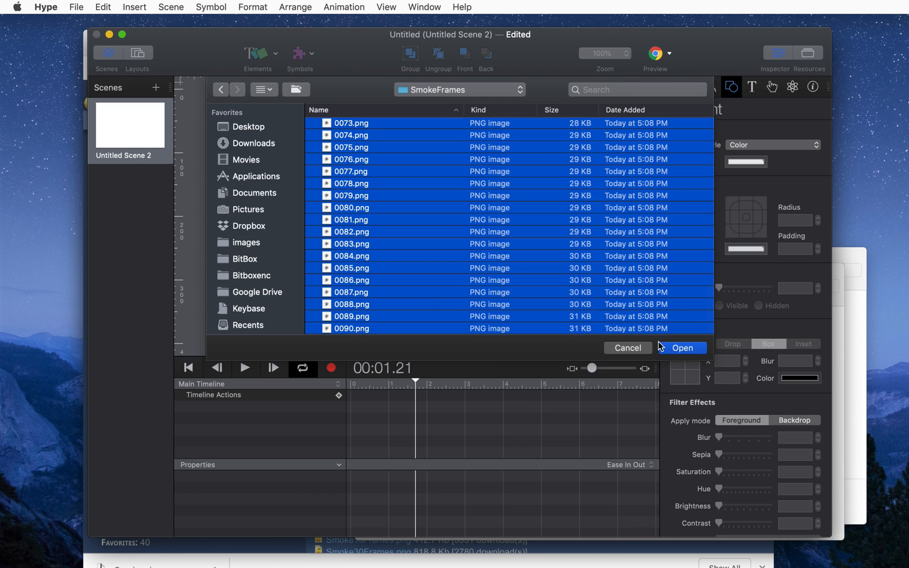
left_click(681, 348)
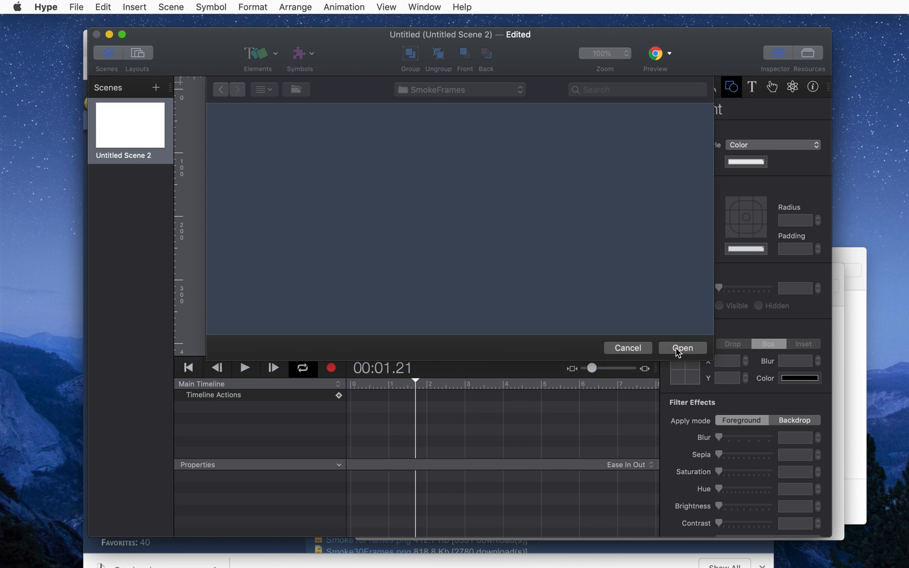
left_click(682, 348)
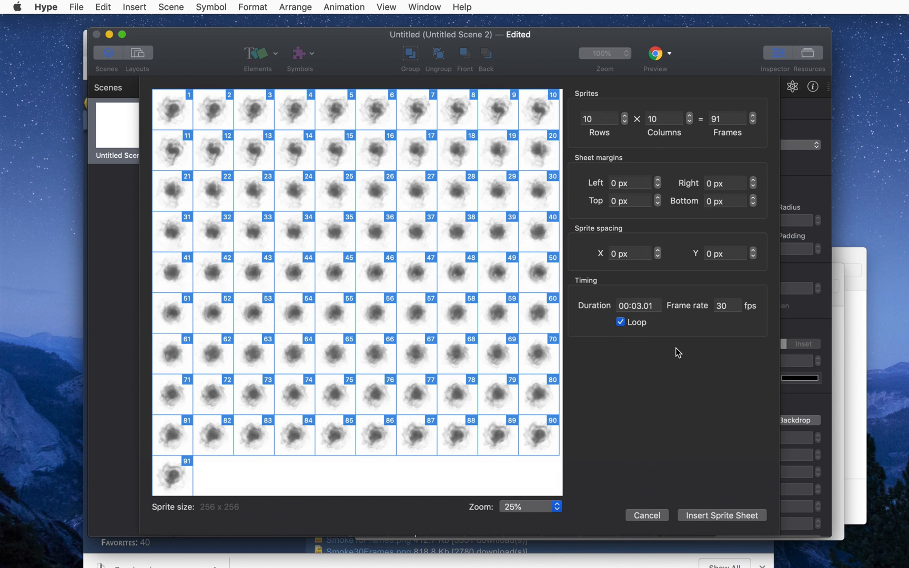
mouse_move(728, 305)
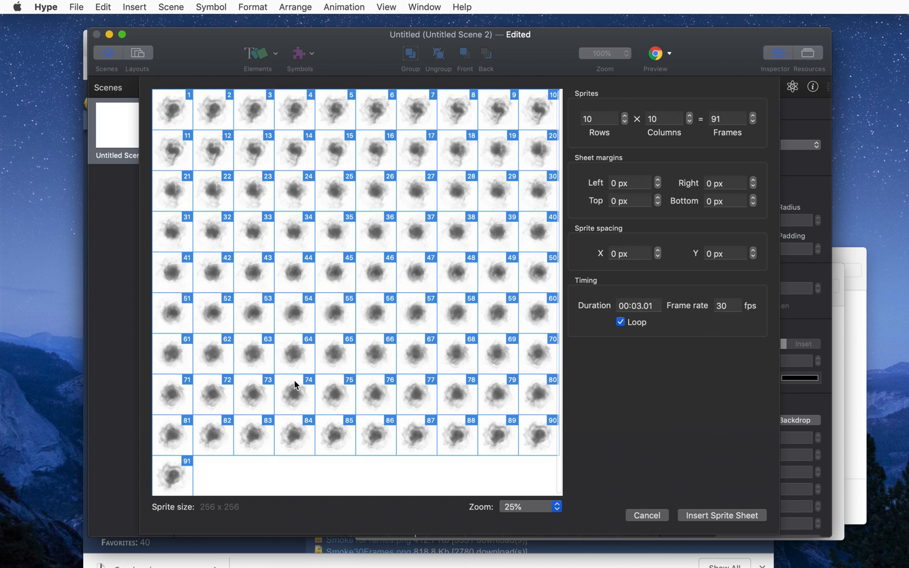
mouse_move(518, 310)
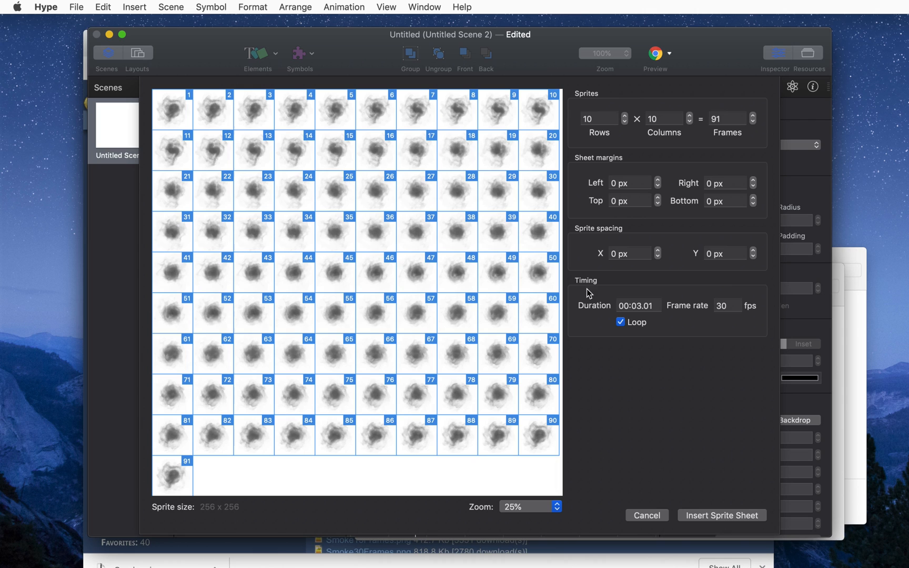
mouse_move(480, 217)
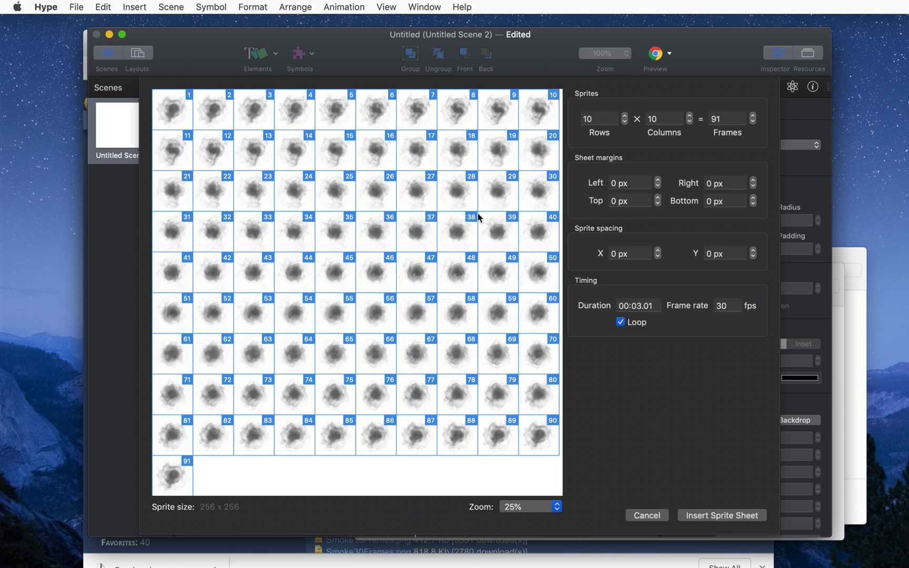
mouse_move(632, 180)
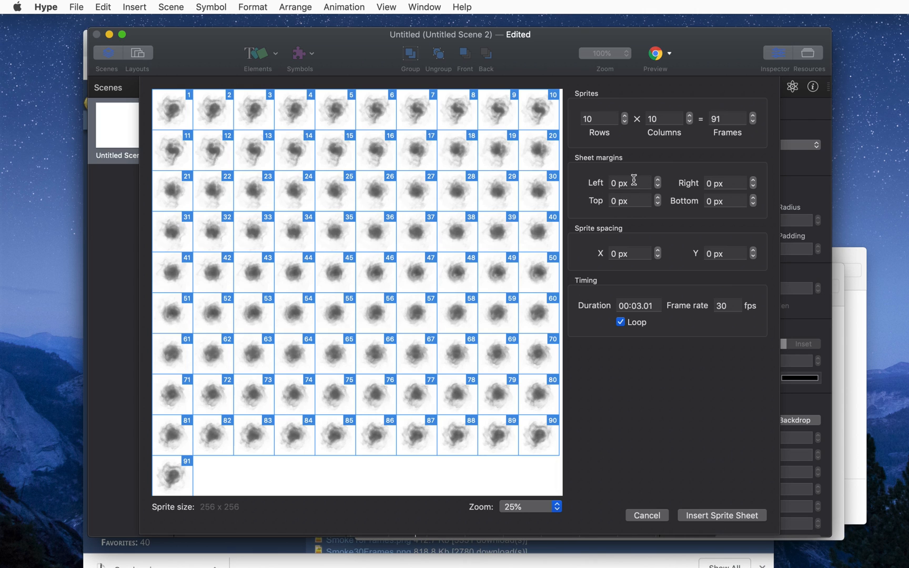
mouse_move(581, 254)
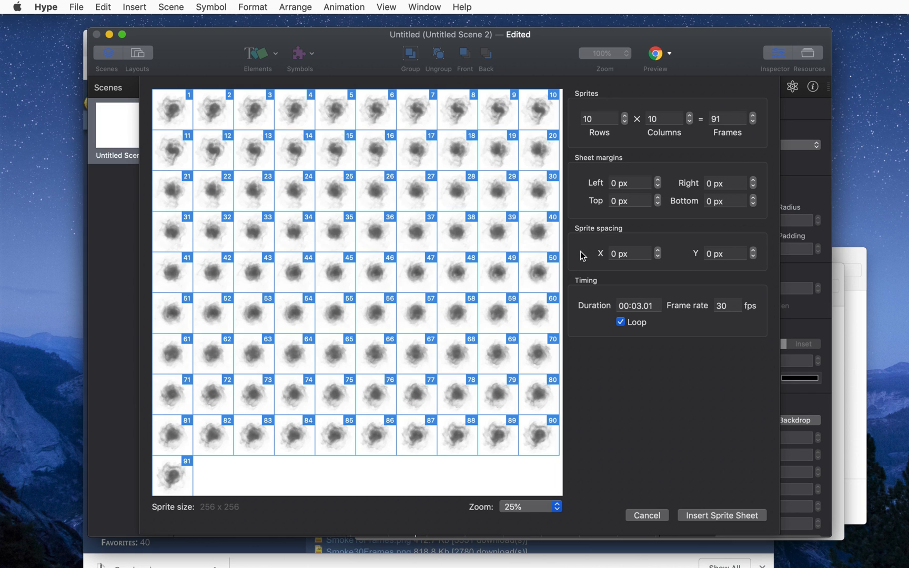
mouse_move(654, 249)
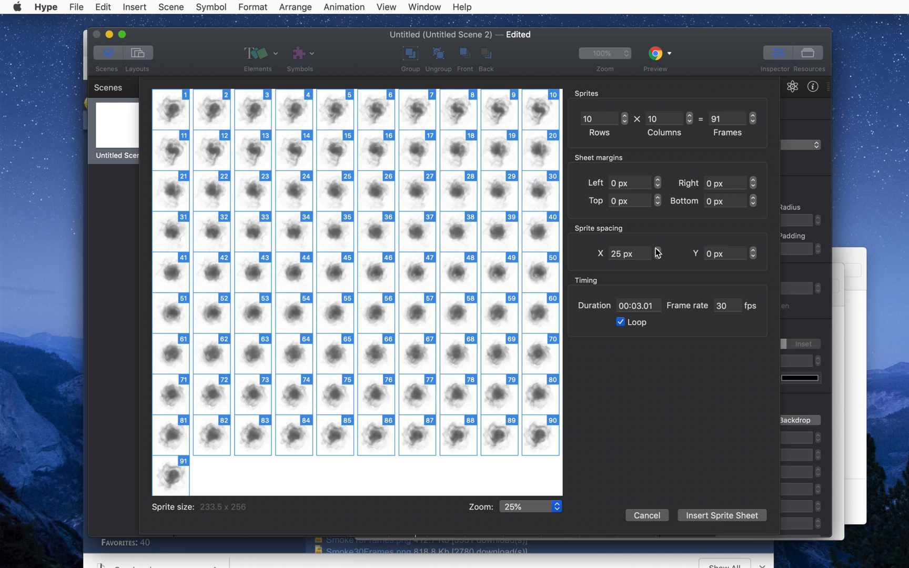
mouse_move(659, 260)
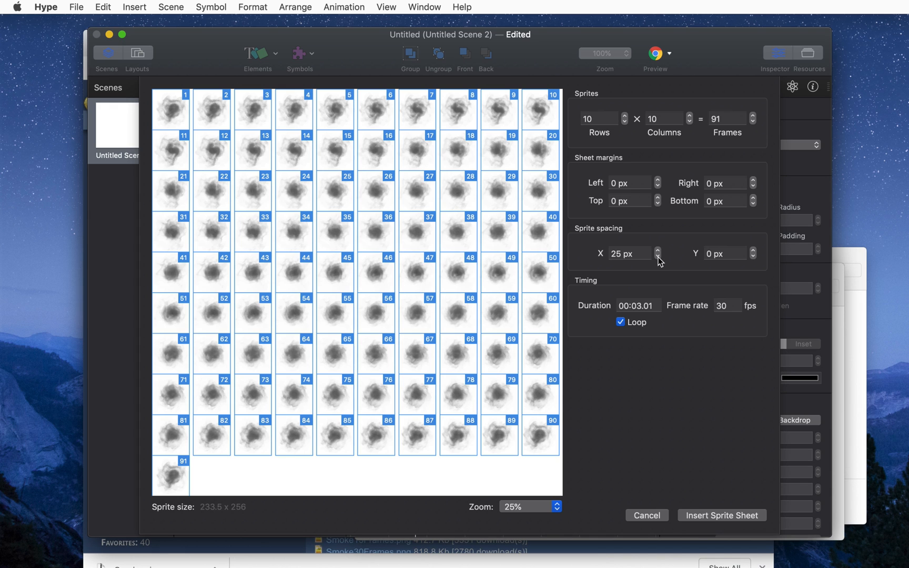
Reset the horizontal sprite spacing back to 0 px.
left_click(657, 256)
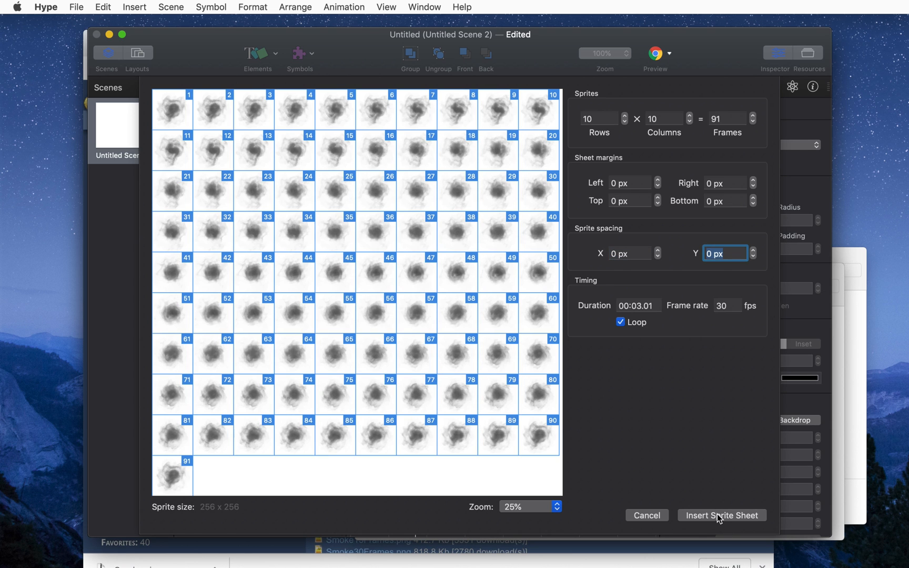
Insert the 91-frame smoke sprite sheet, play and pause its preview, then add a scene.
left_click(721, 516)
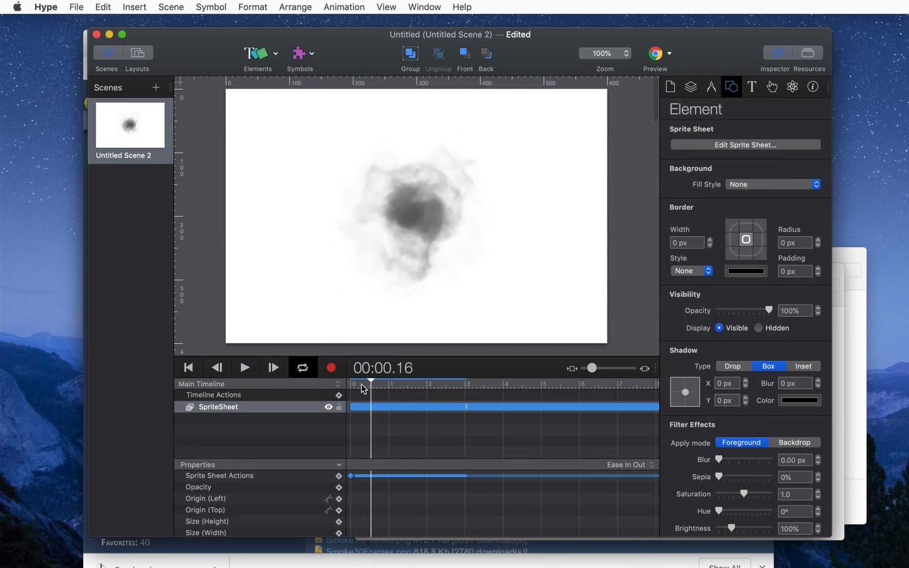
left_click(245, 367)
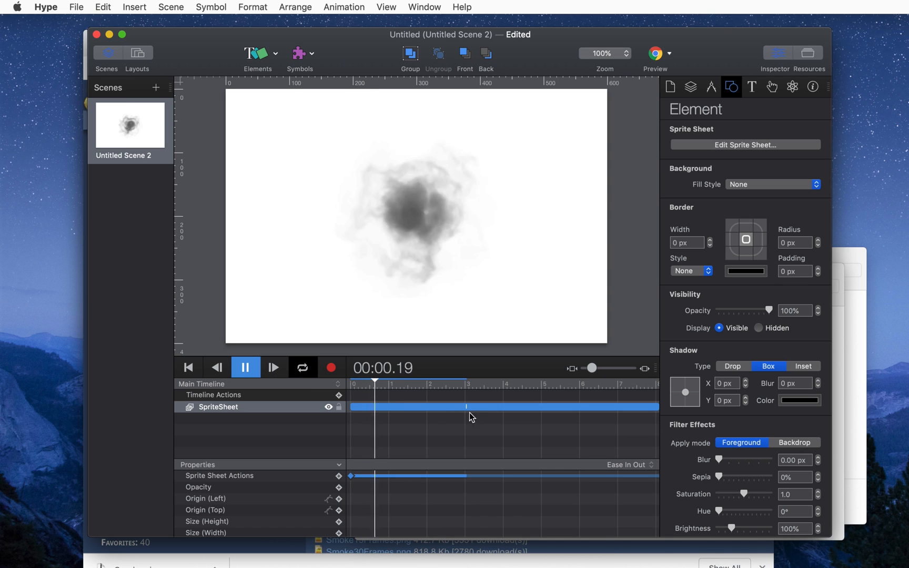
left_click(451, 381)
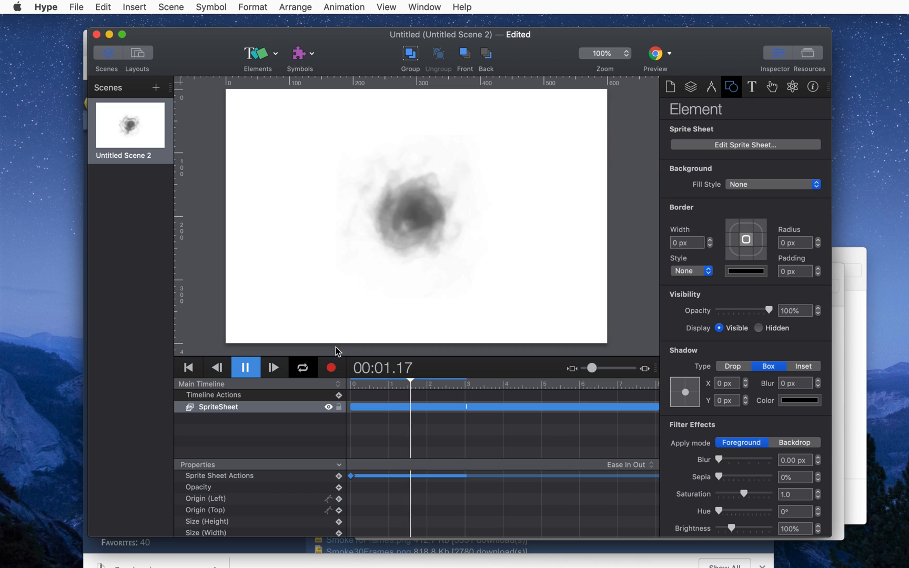
left_click(245, 367)
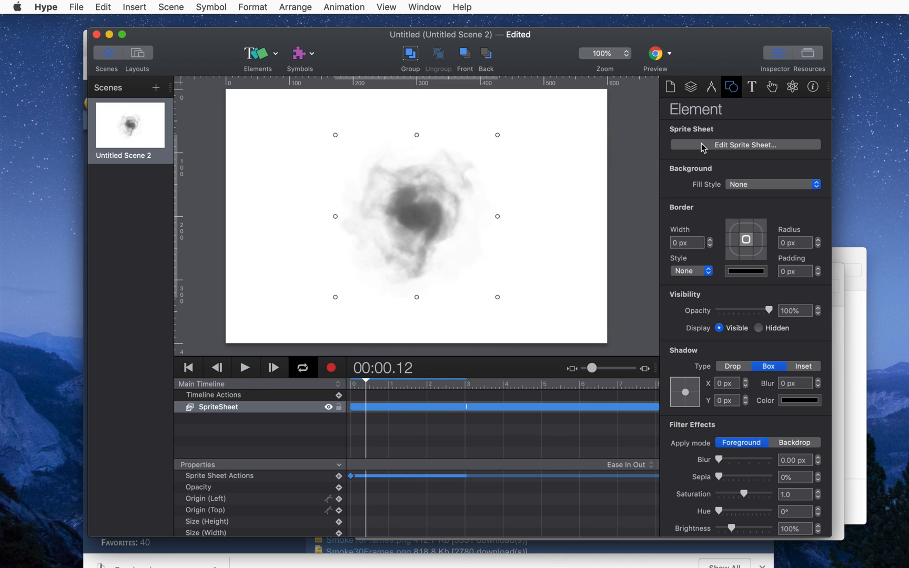
mouse_move(155, 130)
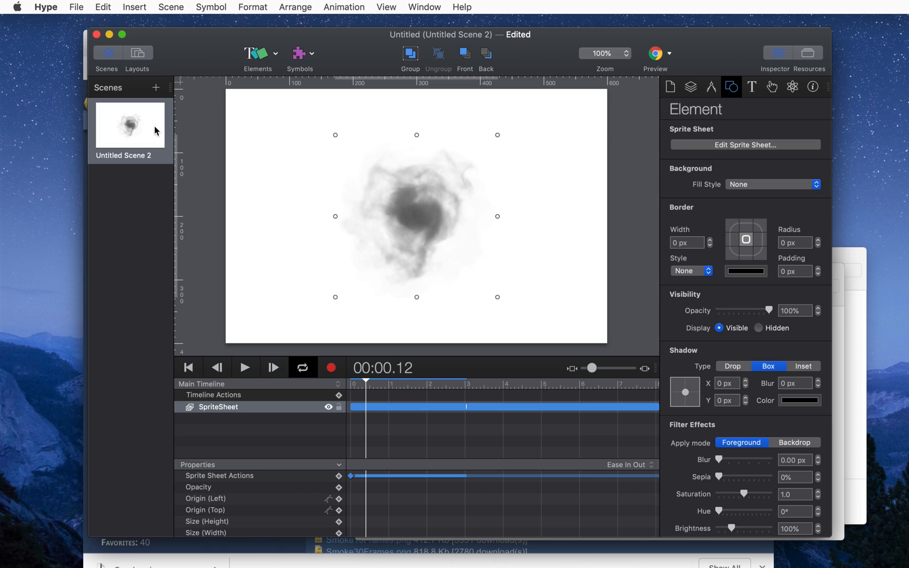
left_click(155, 89)
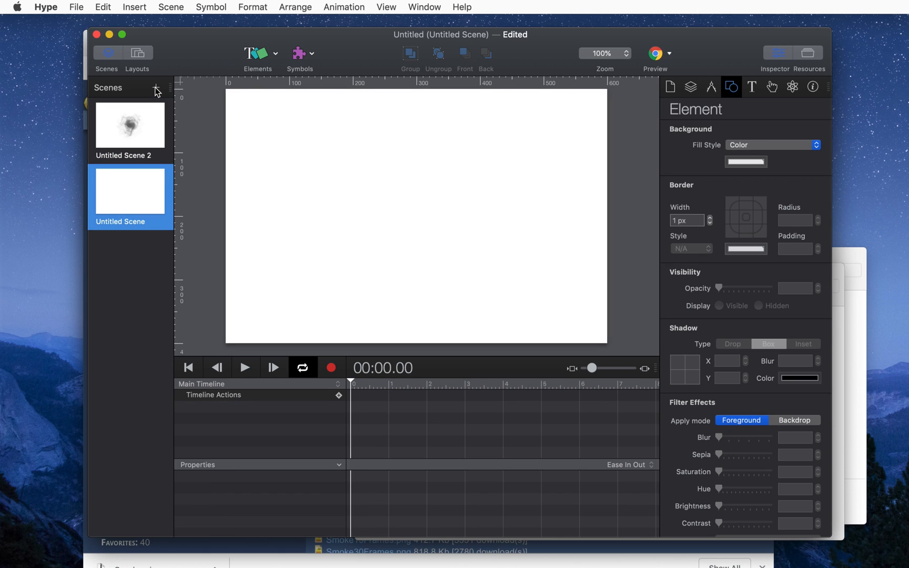
Load Desktop/SpriteSmoke30Frames.png as a sprite sheet split into 5 rows and 6 columns.
left_click(267, 53)
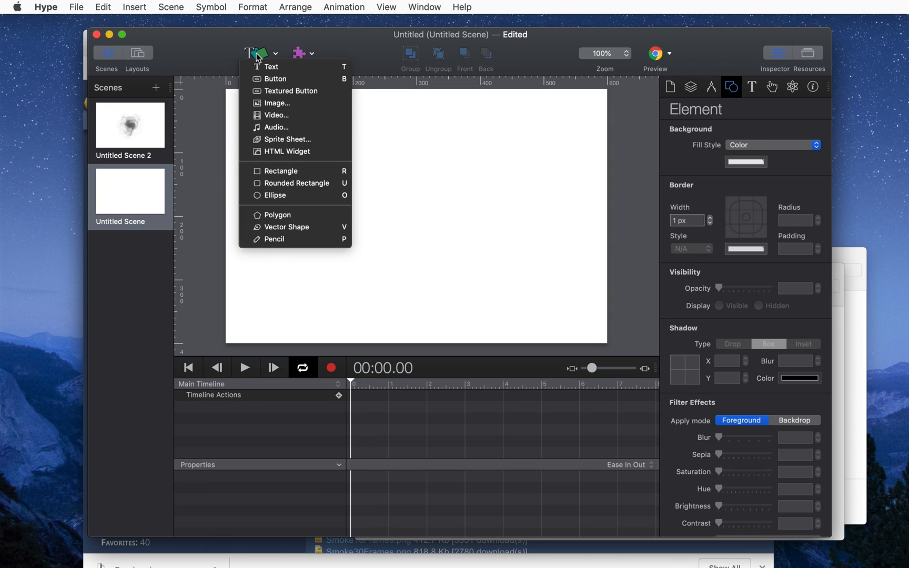
left_click(277, 103)
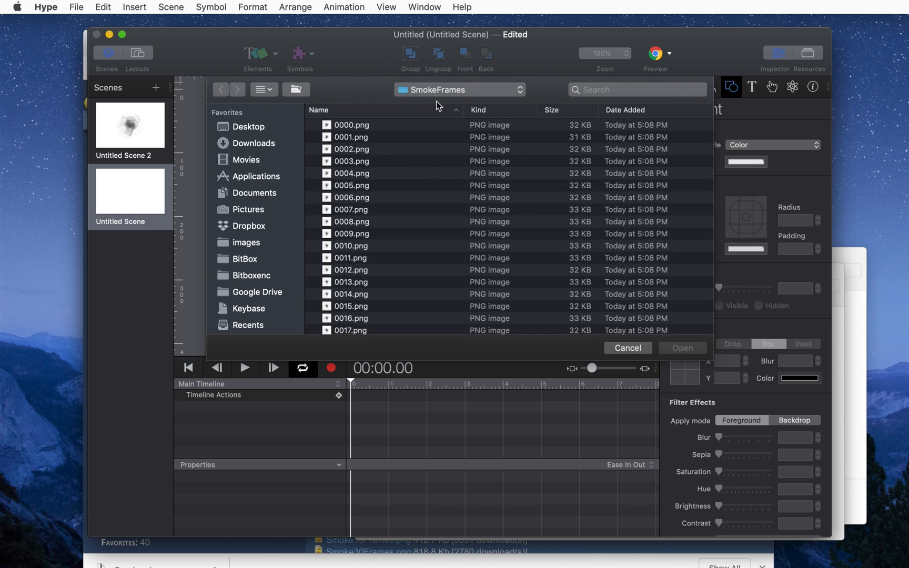
left_click(248, 126)
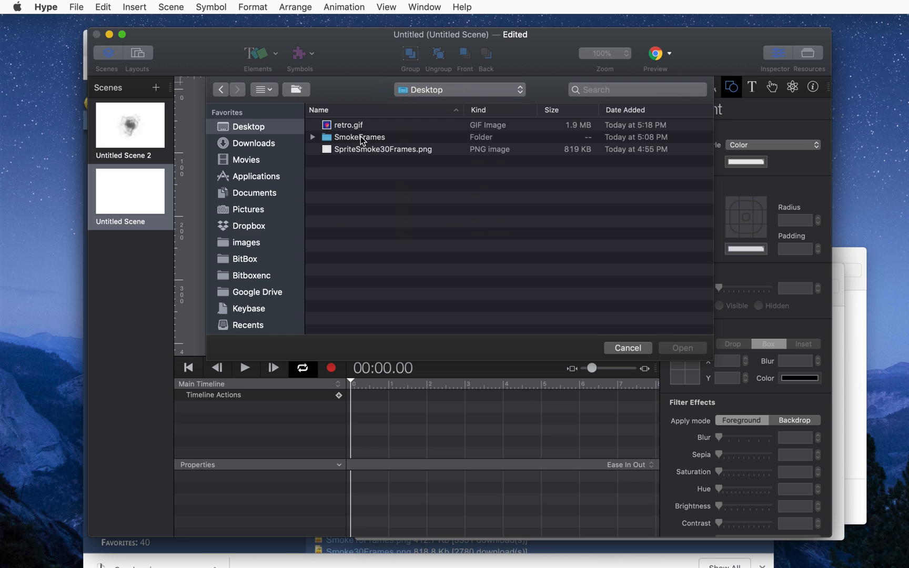
left_click(382, 149)
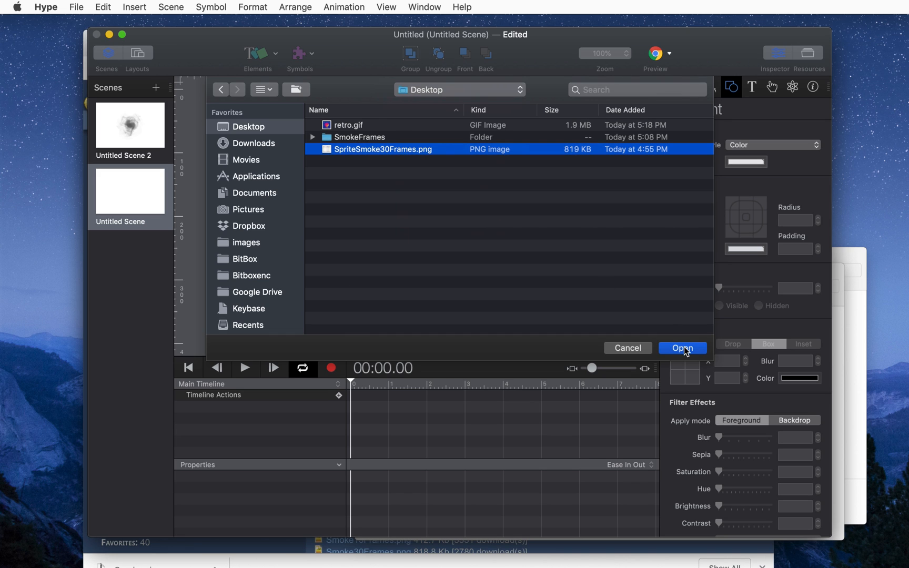
left_click(682, 348)
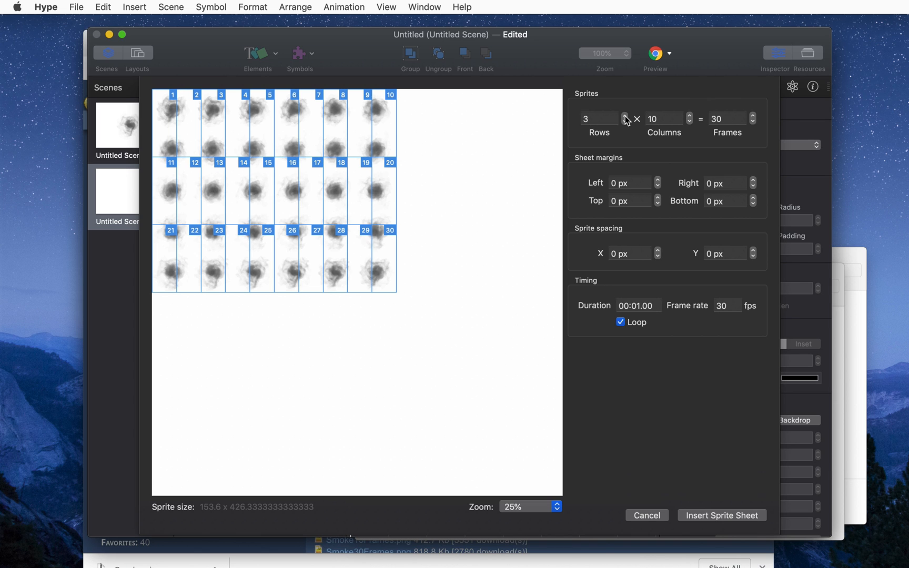
left_click(625, 115)
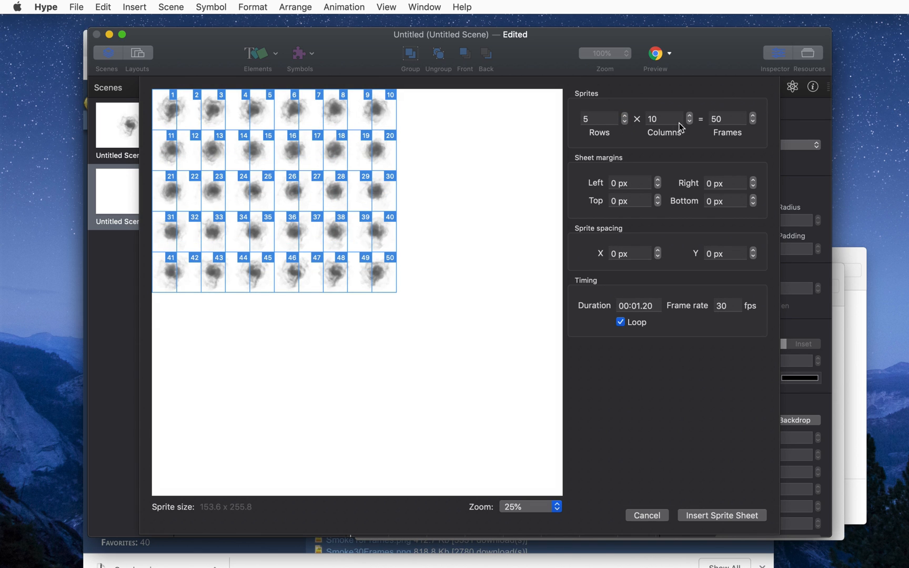
left_click(689, 121)
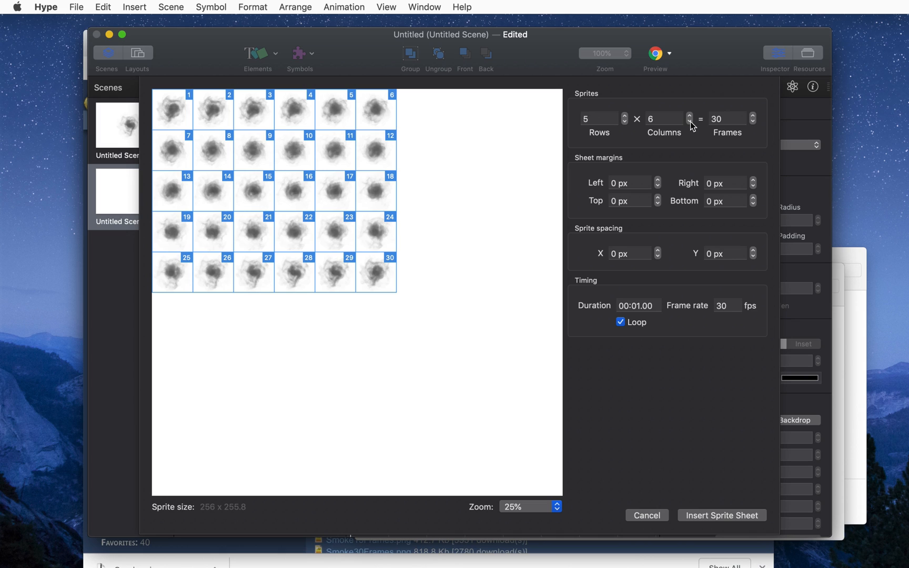
mouse_move(661, 297)
type("10")
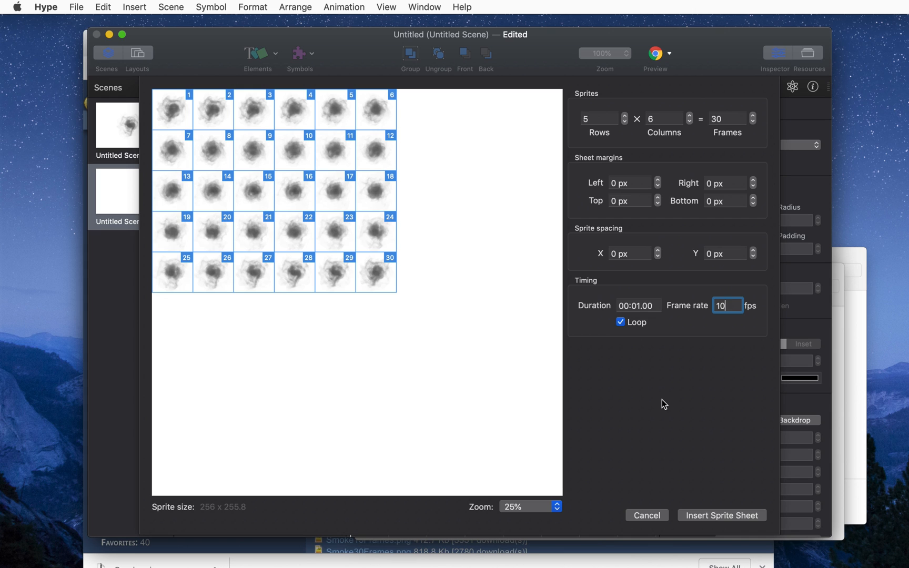
mouse_move(631, 436)
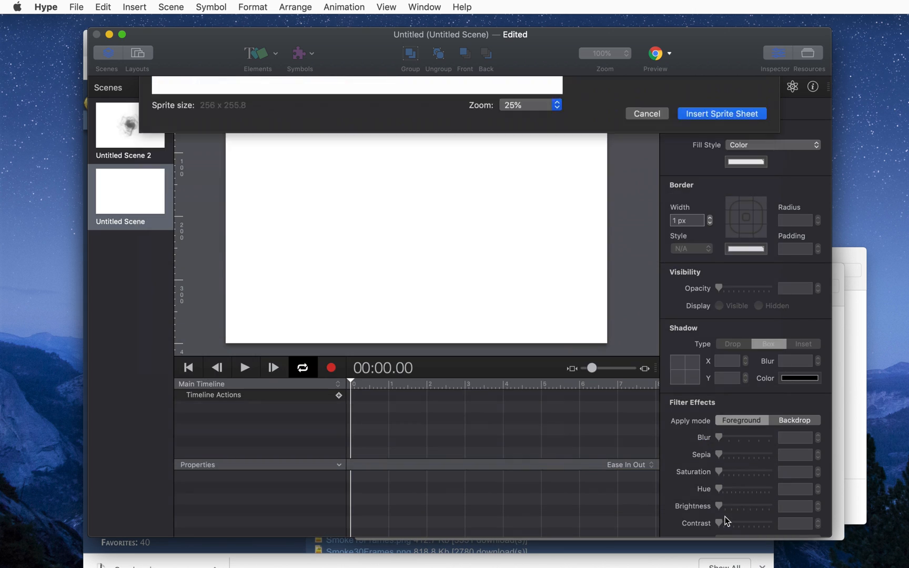
Play the 30-frame smoke animation in the new scene, then pause it.
left_click(721, 113)
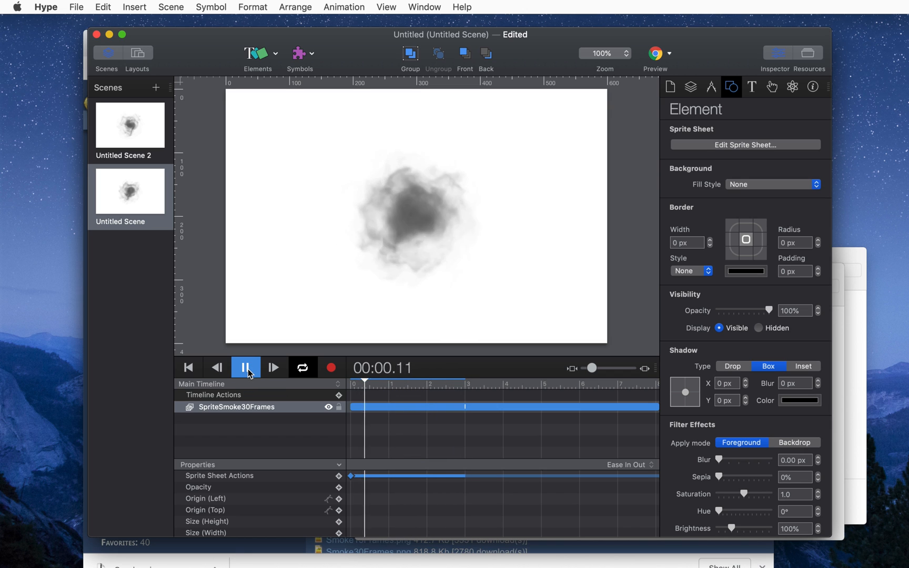
left_click(245, 367)
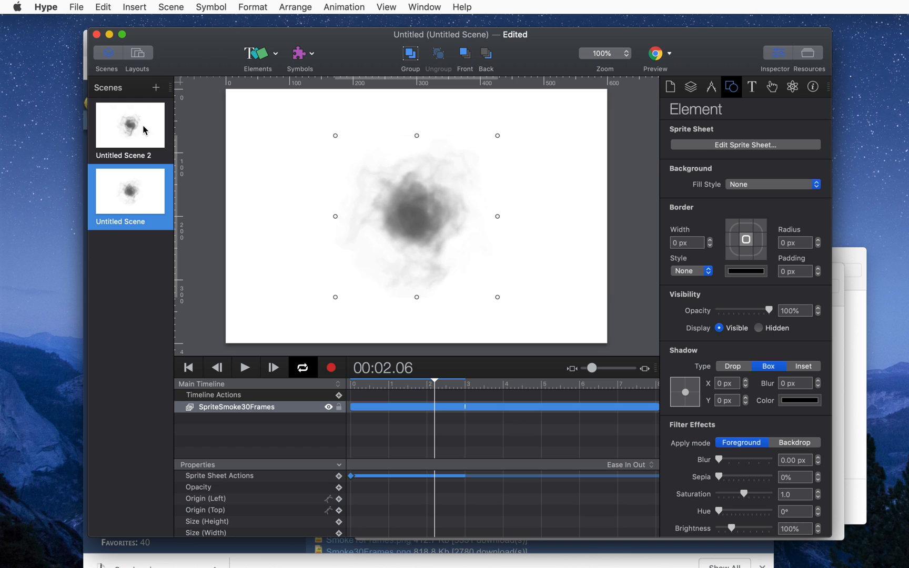
Add a third scene and insert retro.gif as a looping 22-frame sprite sheet.
left_click(155, 86)
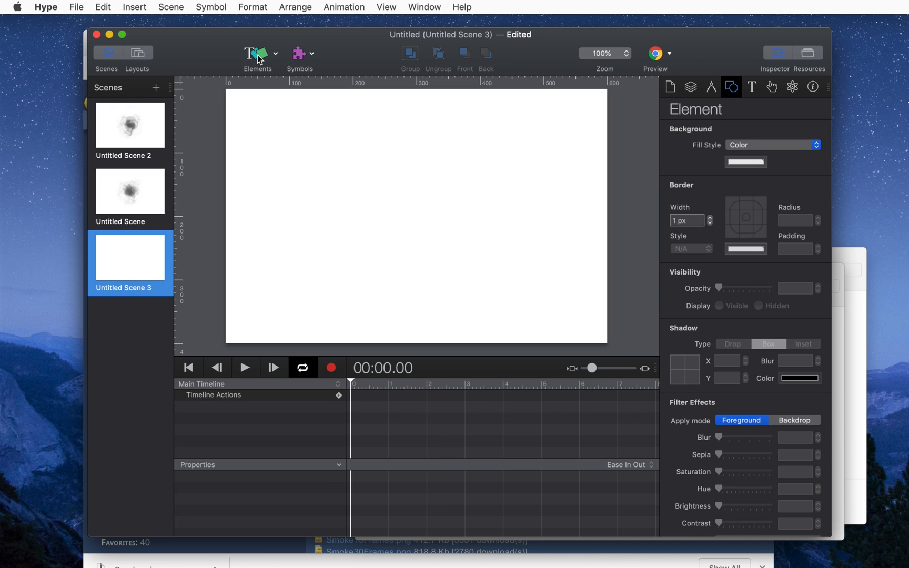
left_click(259, 53)
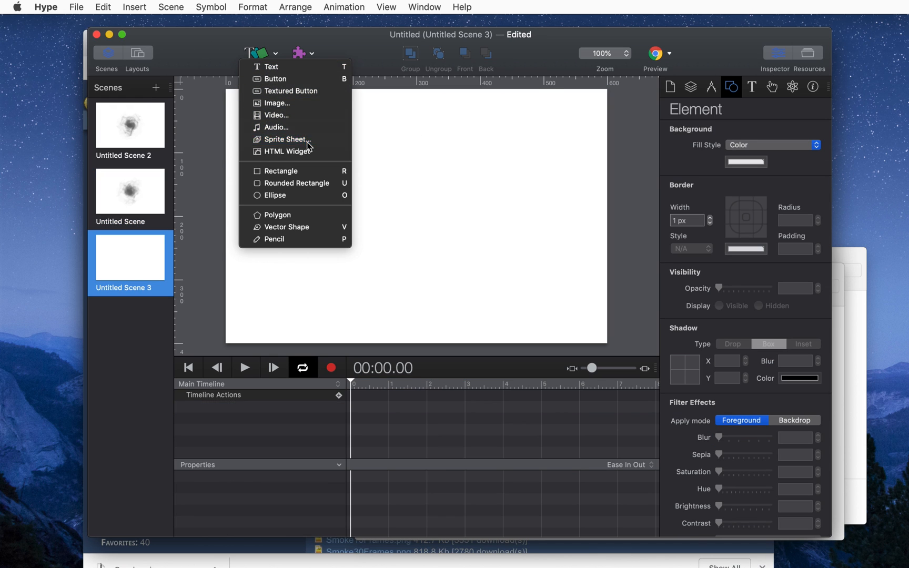
left_click(275, 103)
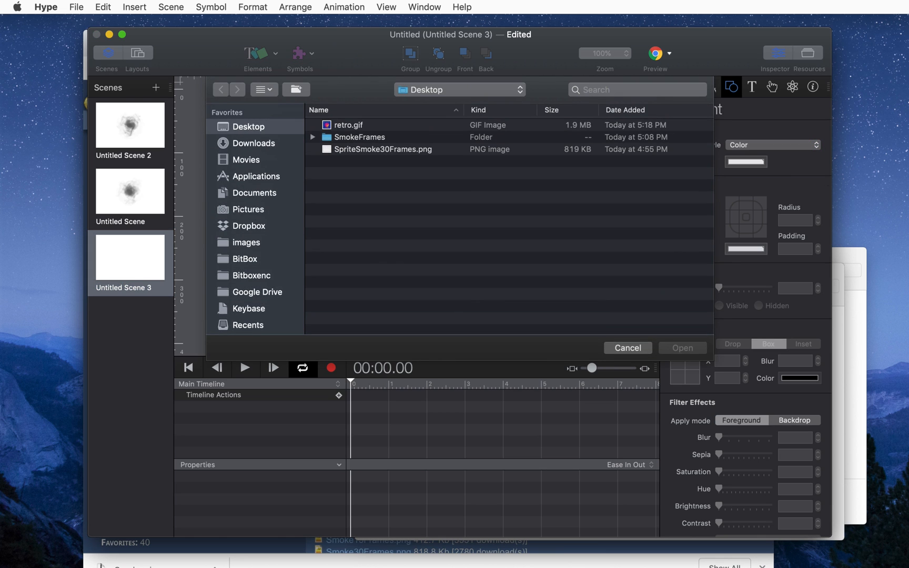
left_click(347, 125)
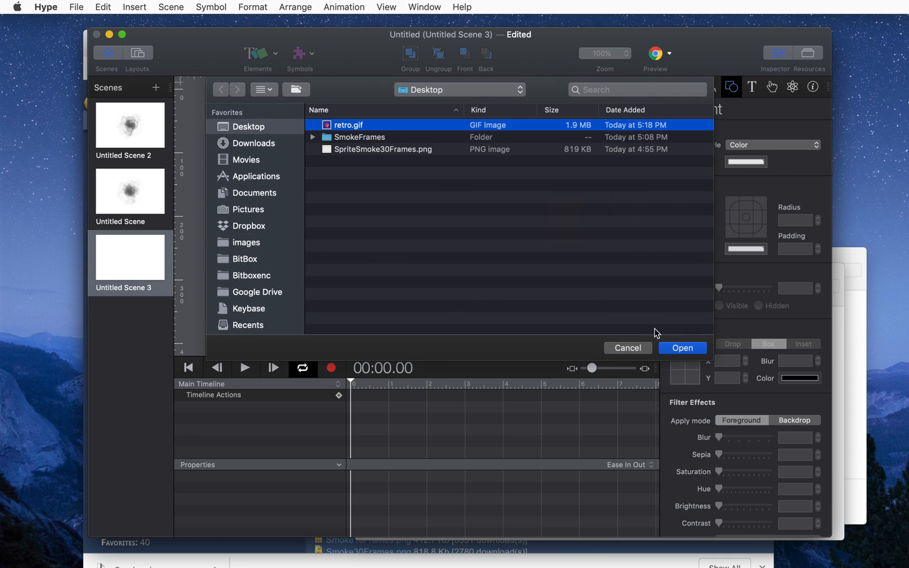
left_click(682, 348)
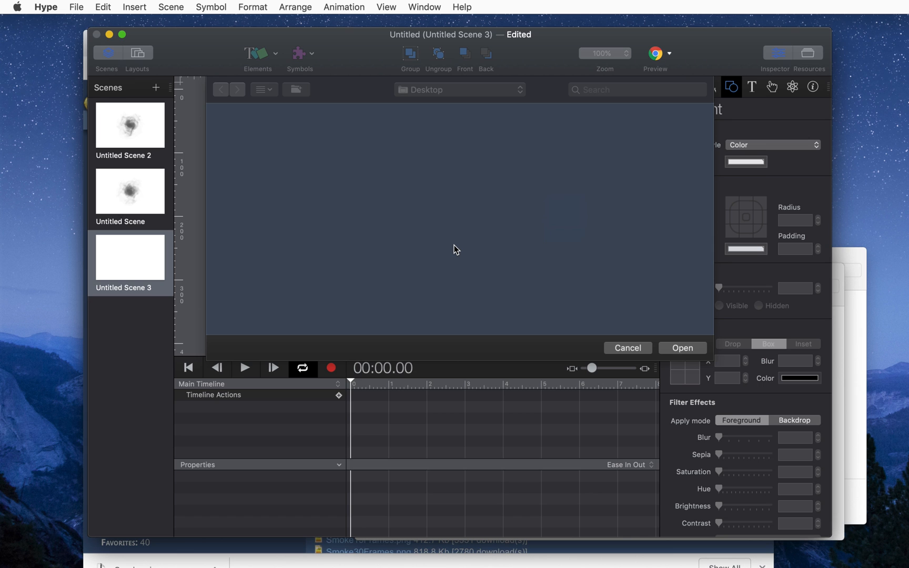
left_click(627, 348)
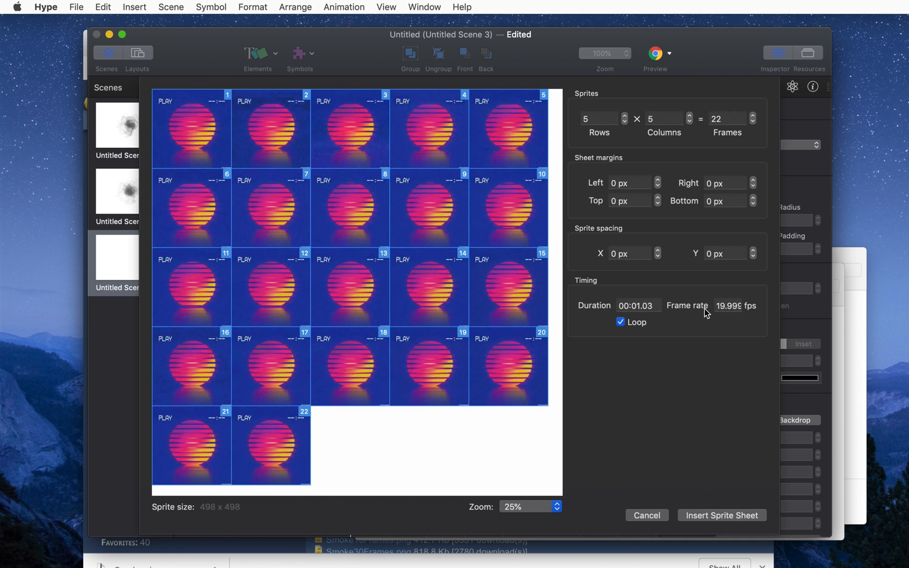
scroll("down", 3)
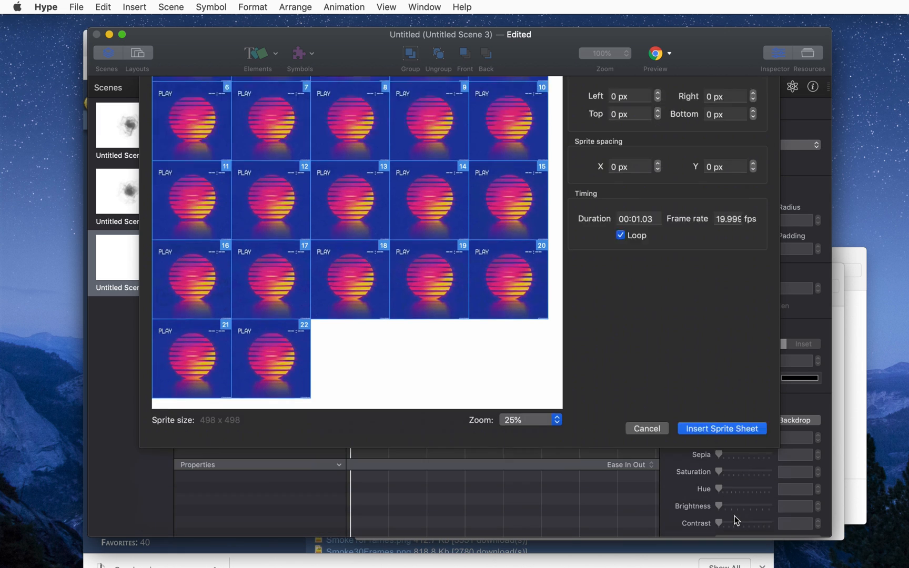
left_click(721, 429)
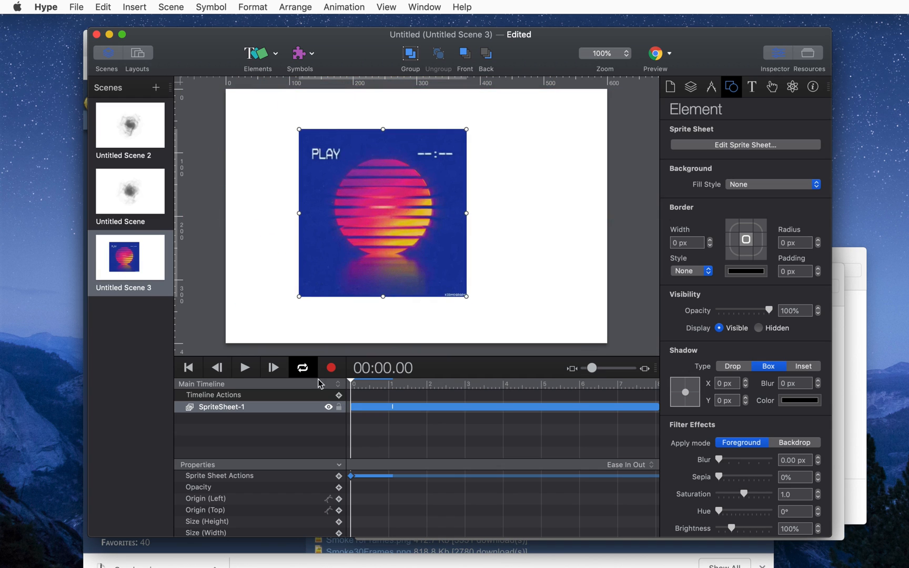
Set the retro sprite sheet's start action to play in reverse and preview it.
left_click(245, 367)
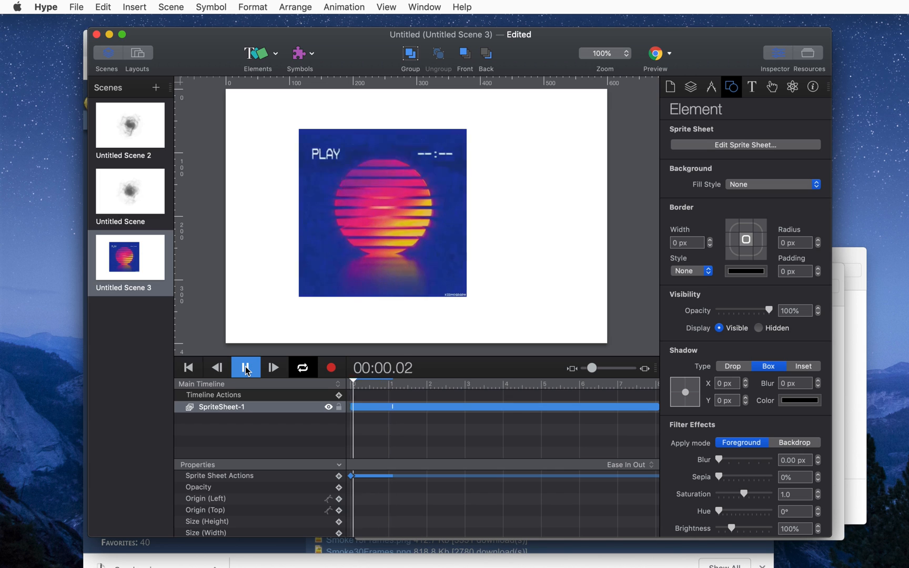
left_click(245, 368)
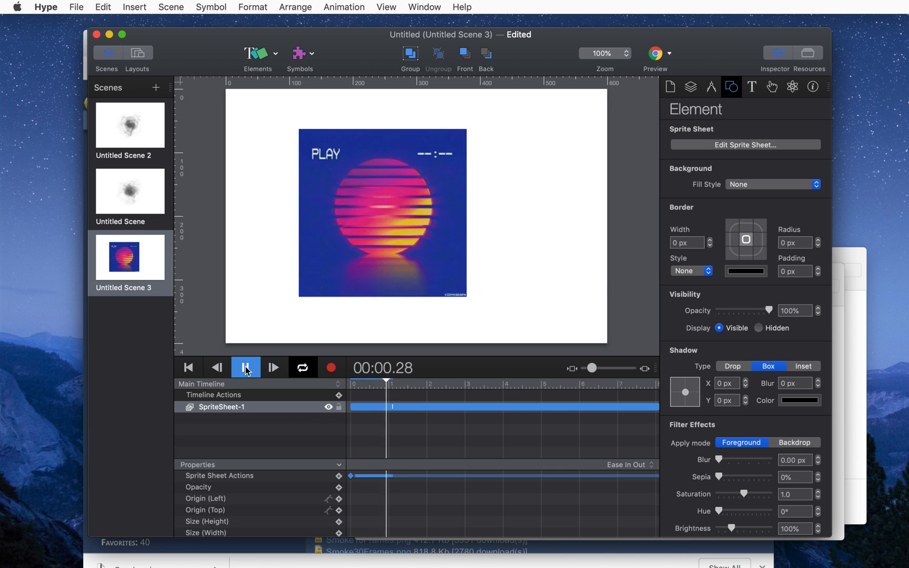
left_click(245, 367)
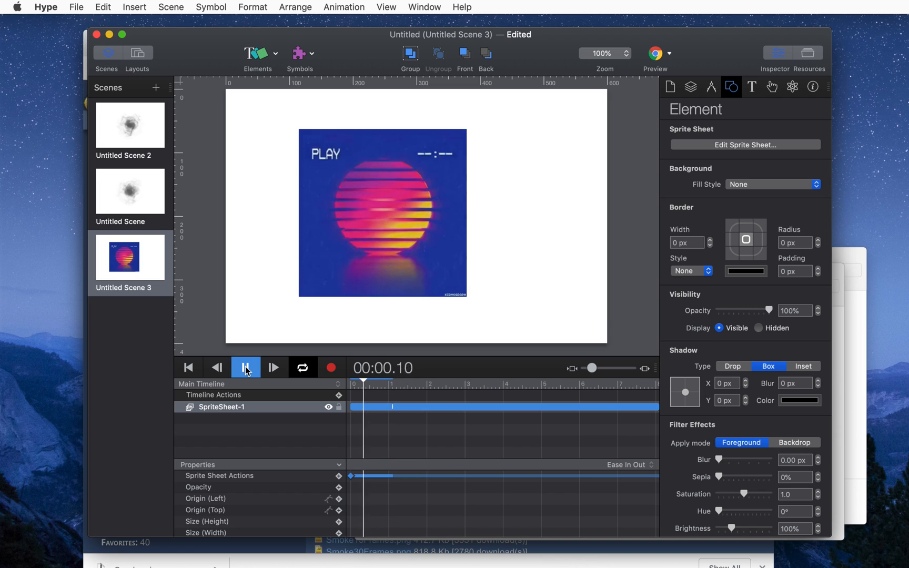
left_click(245, 367)
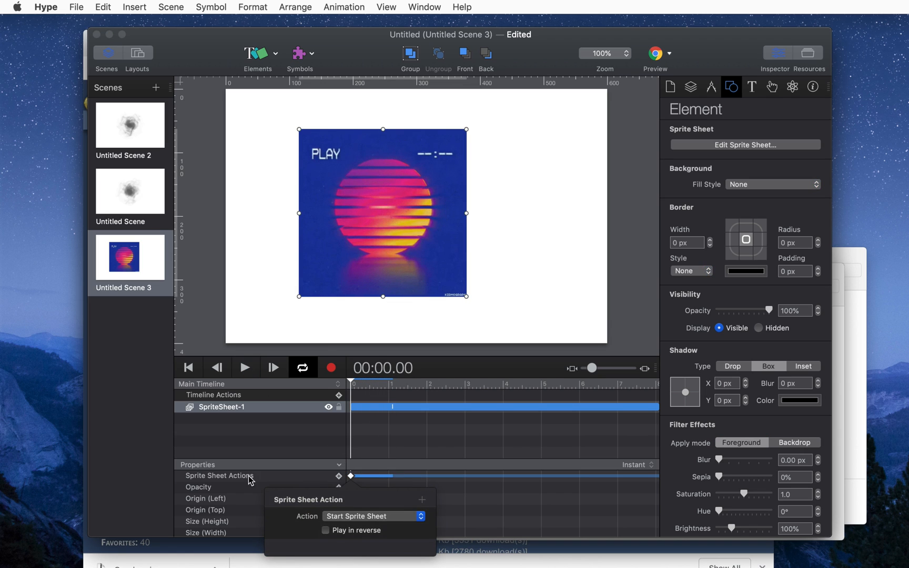
mouse_move(359, 532)
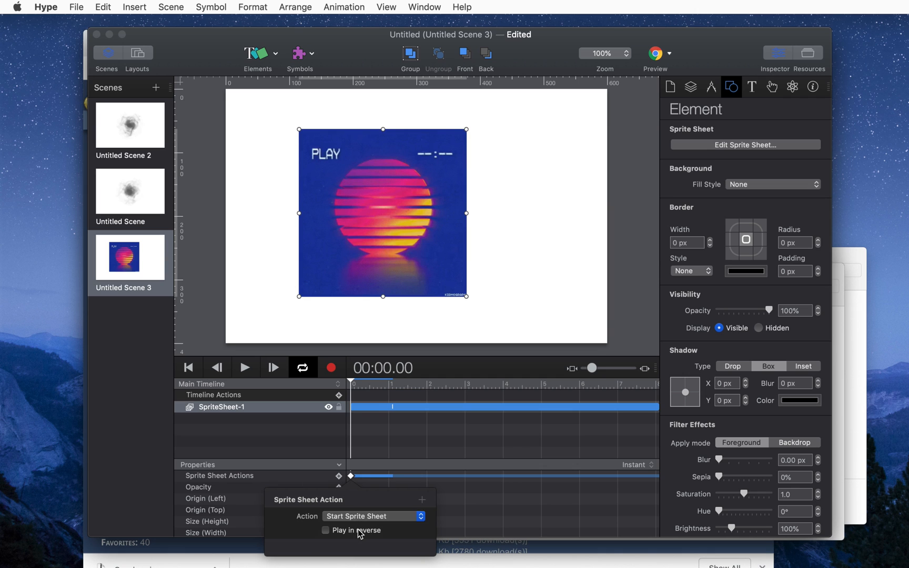
left_click(244, 368)
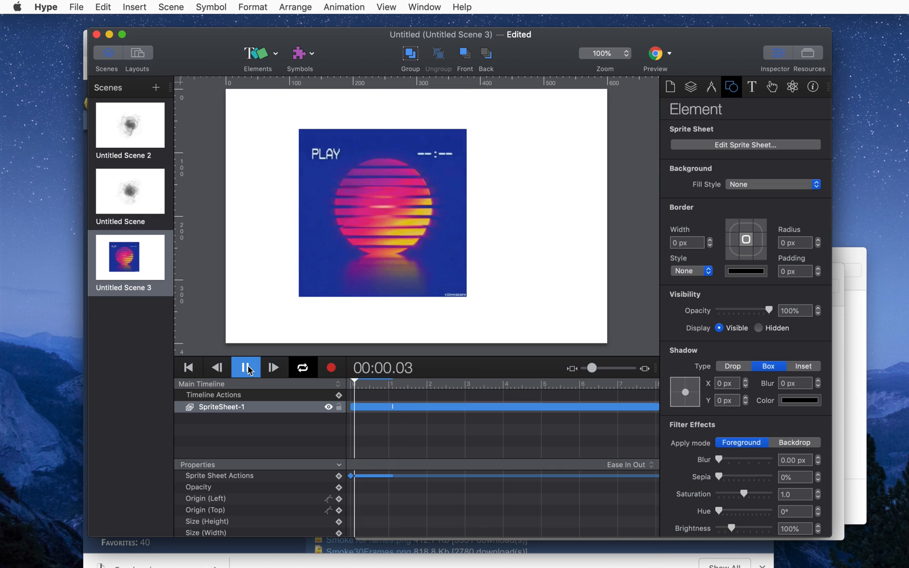
left_click(245, 367)
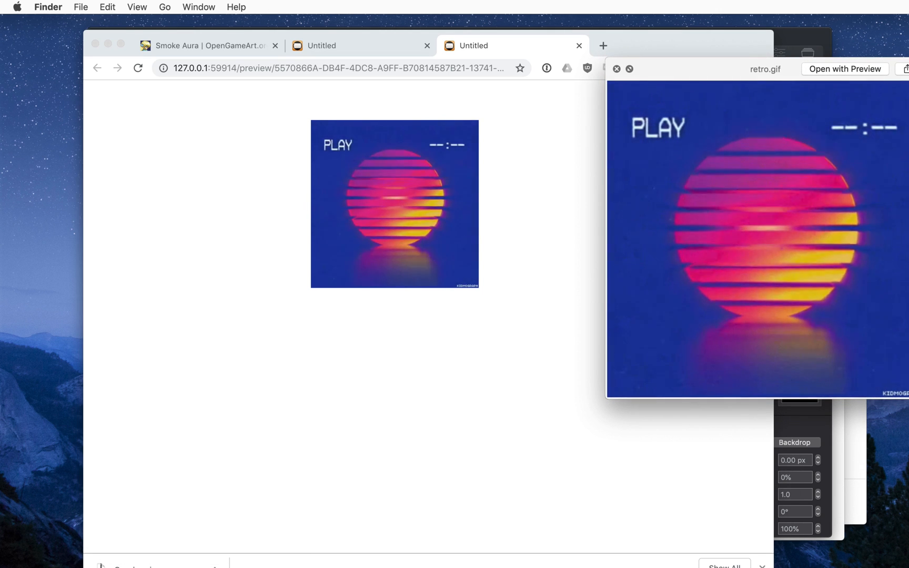
Close the original retro.gif preview after comparing it with the Chrome preview.
left_click(615, 68)
type("sprite.html")
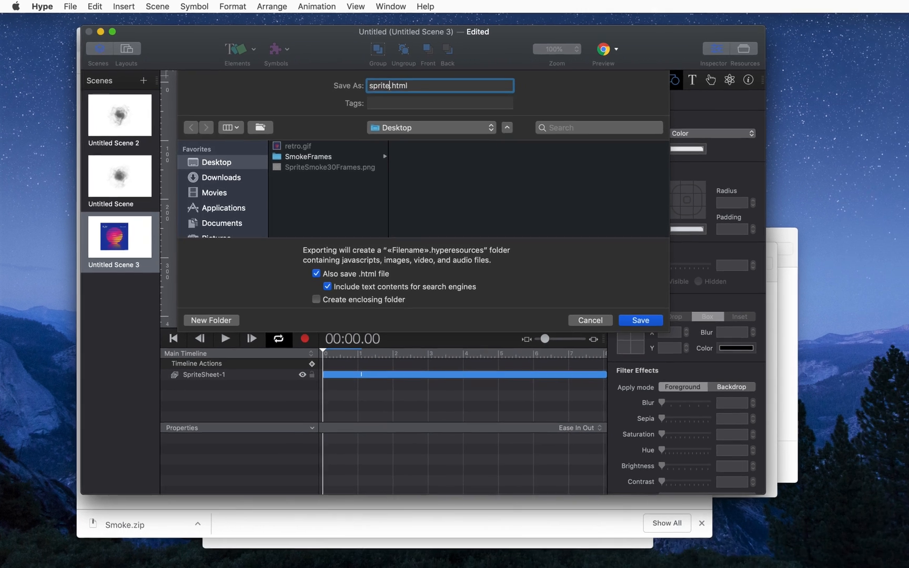
Save the HTML export as sprite.html on the Desktop.
left_click(640, 320)
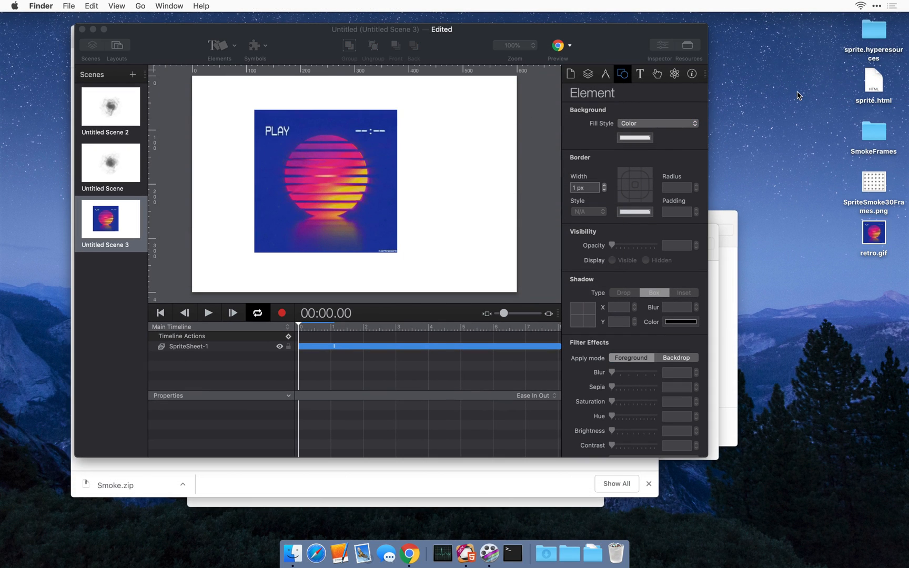
Open sprite.hyperesources and preview SpriteSheet-1.png, SpriteSheet.png and the smoke sprite sheet.
double_click(873, 32)
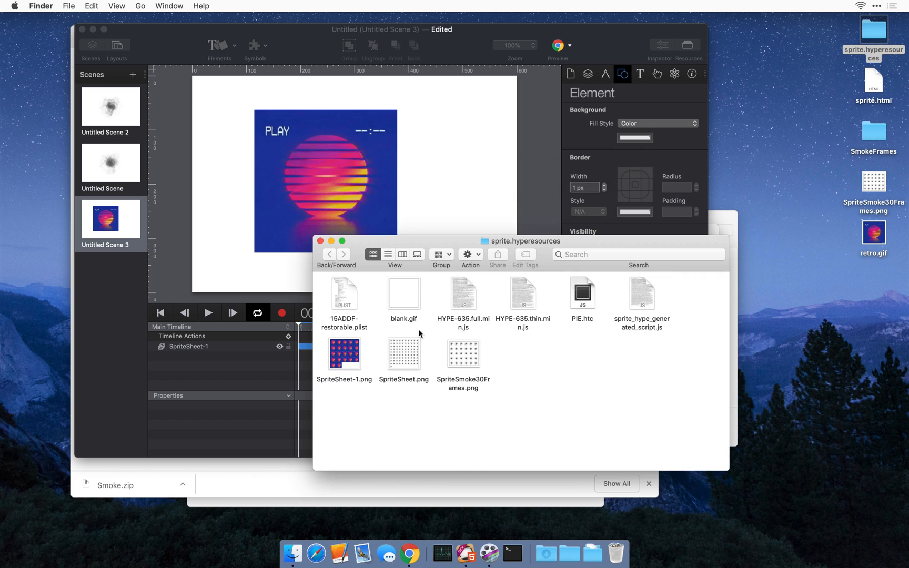
left_click(403, 254)
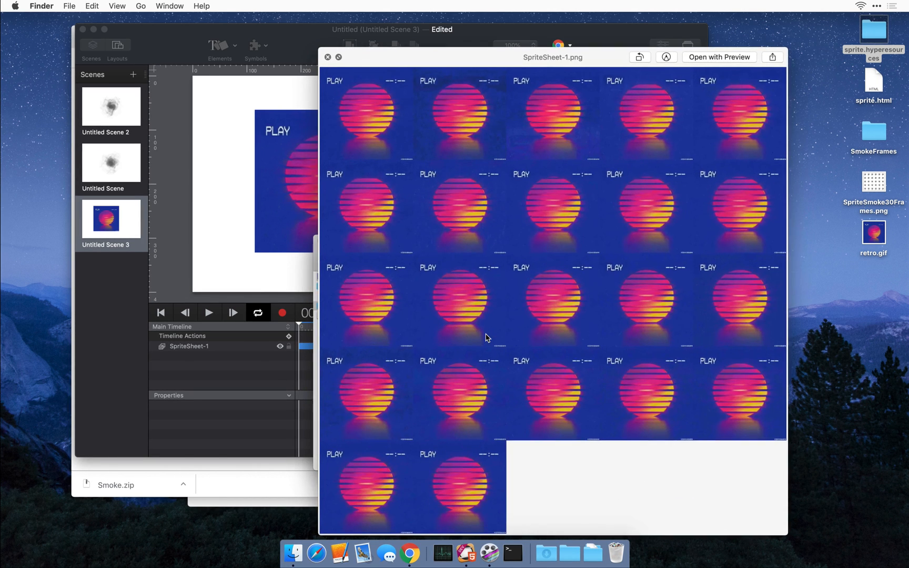
mouse_move(376, 113)
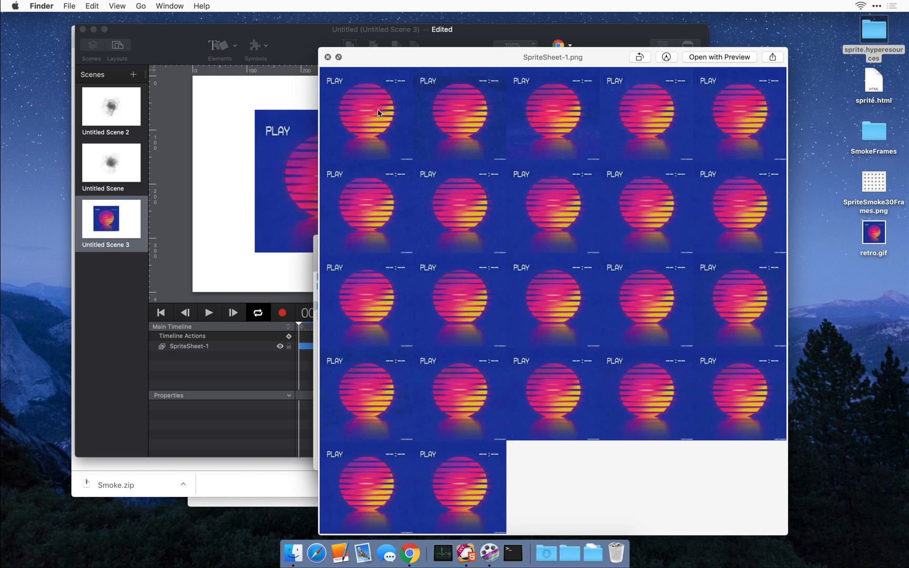
mouse_move(474, 491)
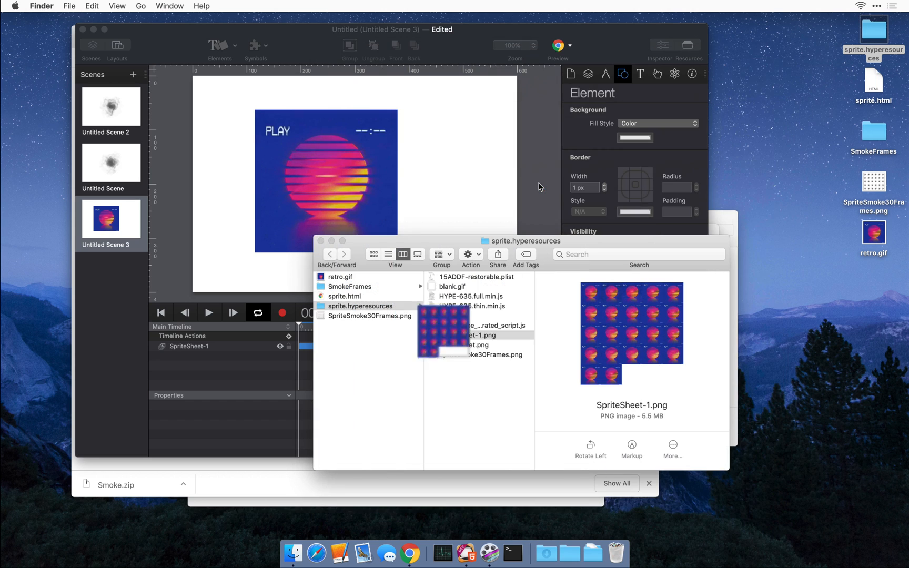
left_click(467, 334)
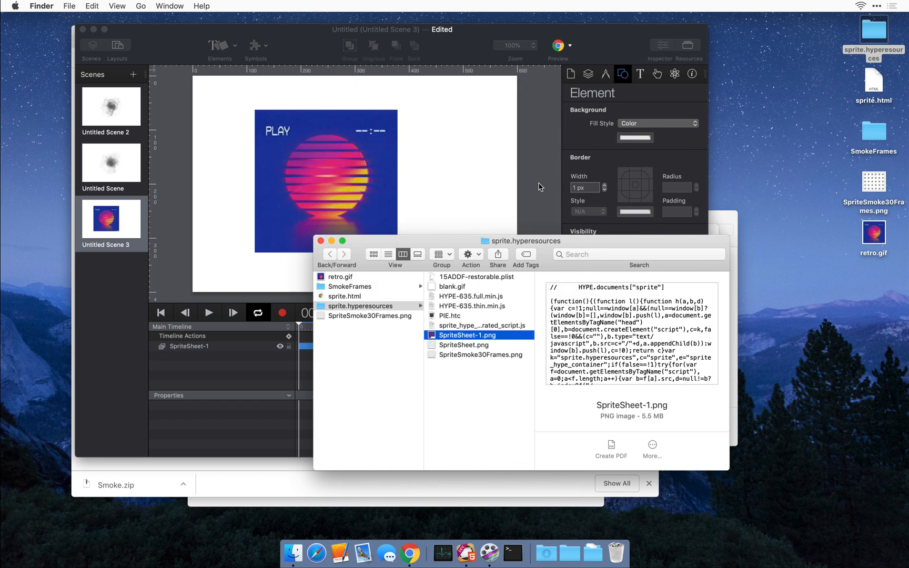
left_click(481, 354)
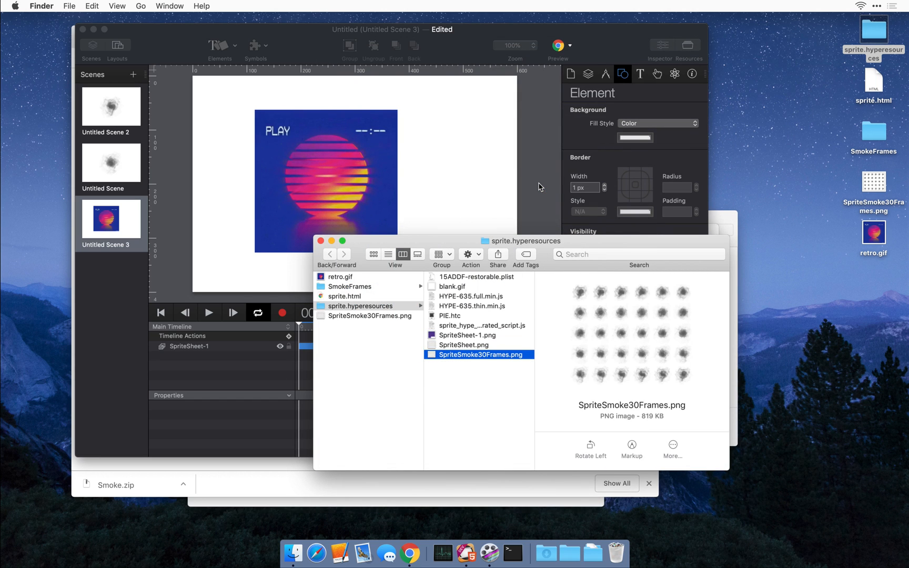
mouse_move(873, 174)
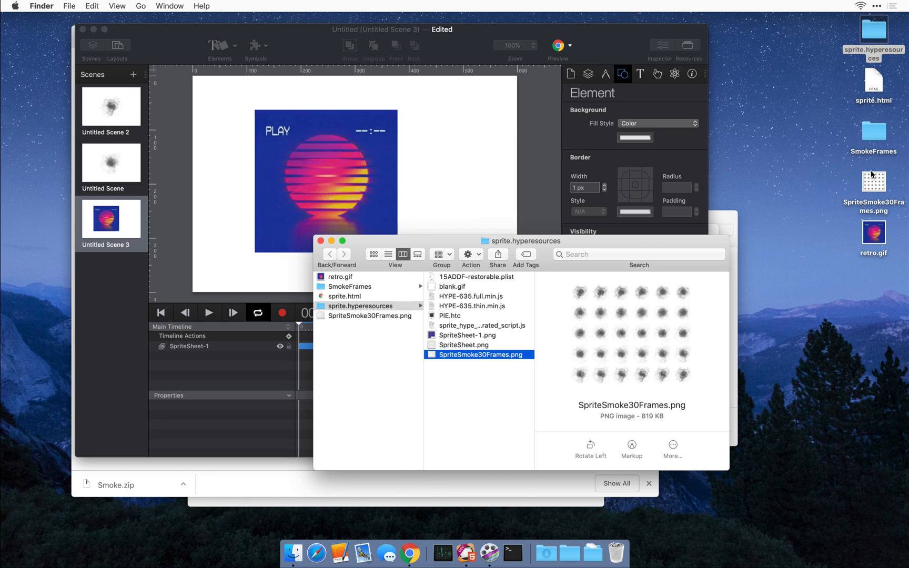
mouse_move(876, 189)
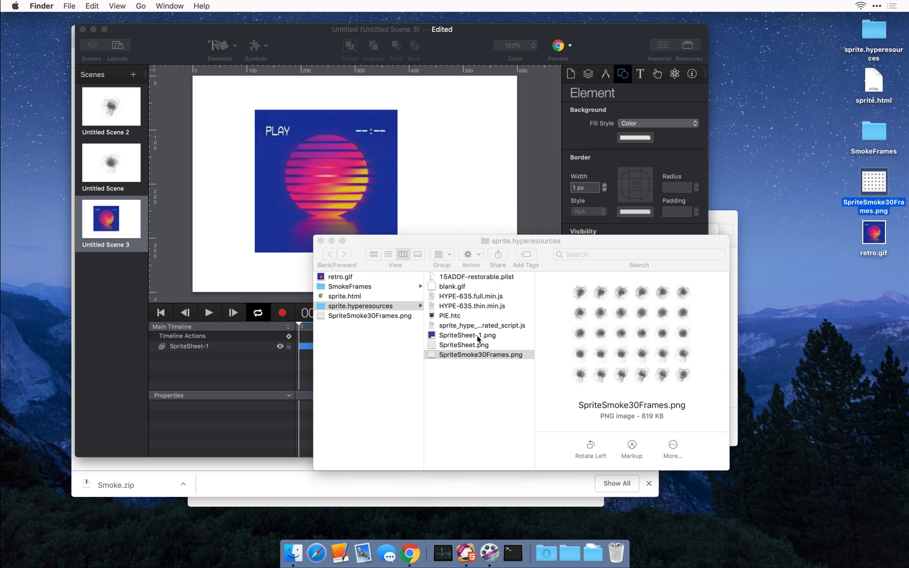
left_click(464, 344)
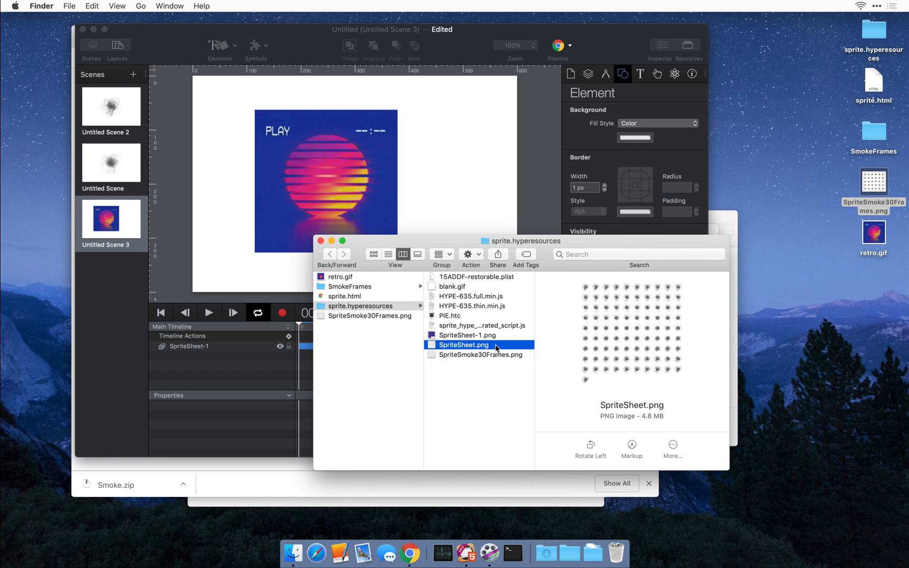
mouse_move(495, 348)
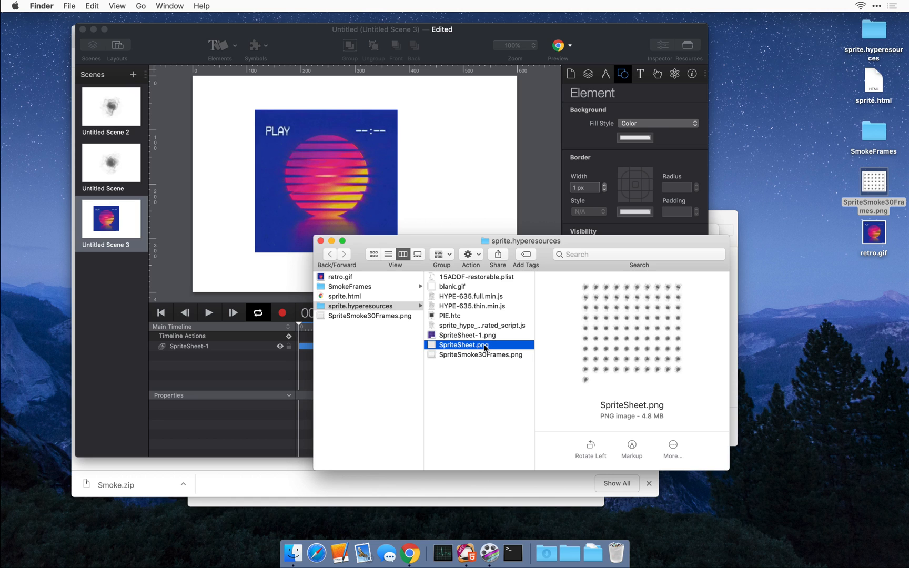
mouse_move(780, 152)
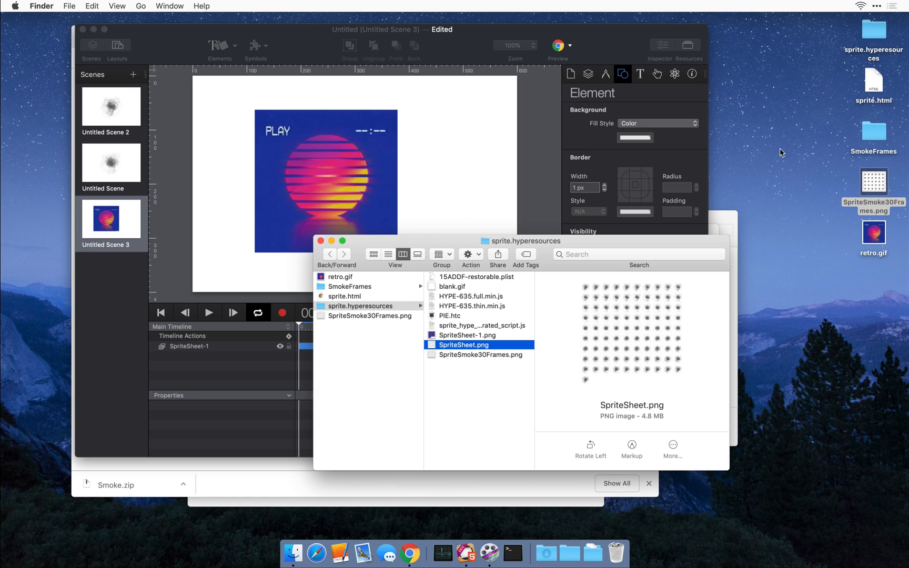
mouse_move(482, 341)
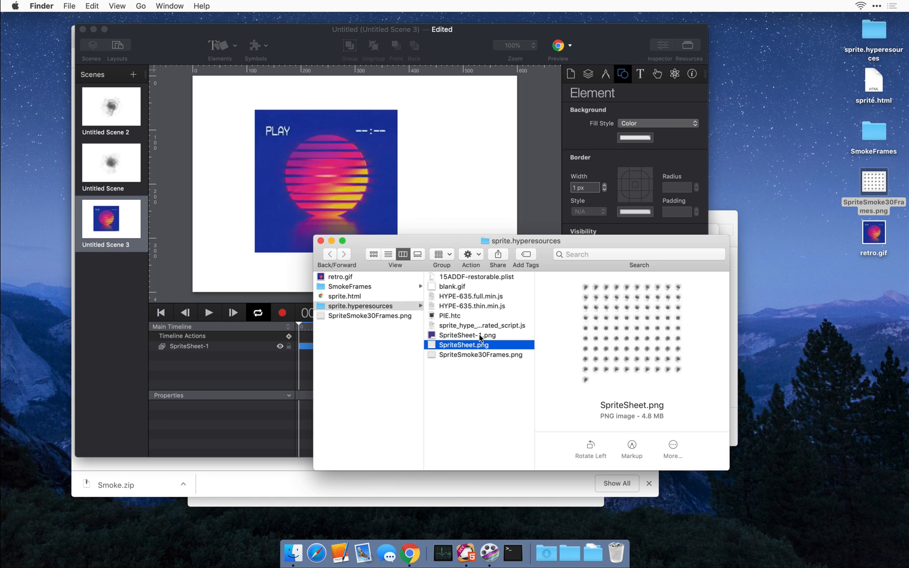
mouse_move(499, 340)
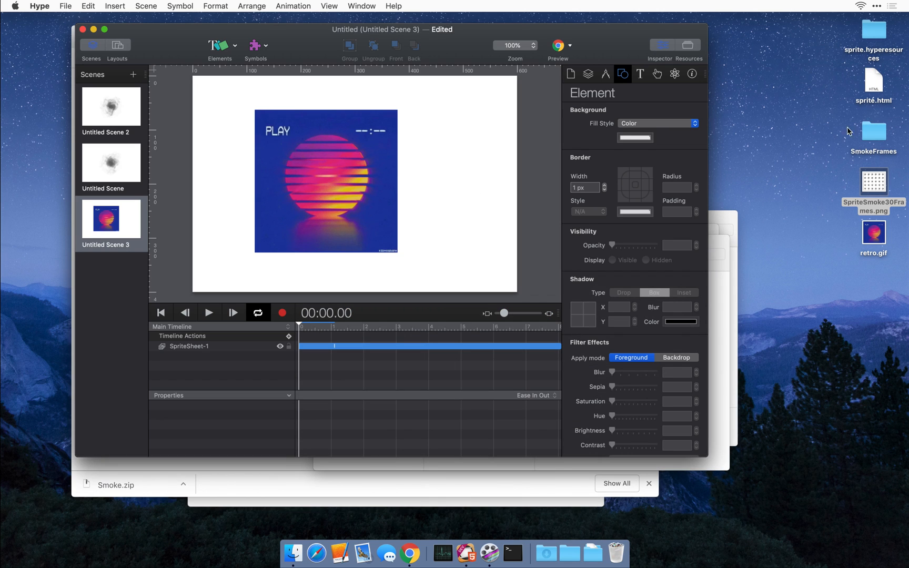
Open SpriteSmoke30Frames.png from the Desktop in Preview and bring up Tools > Adjust Size.
left_click(843, 138)
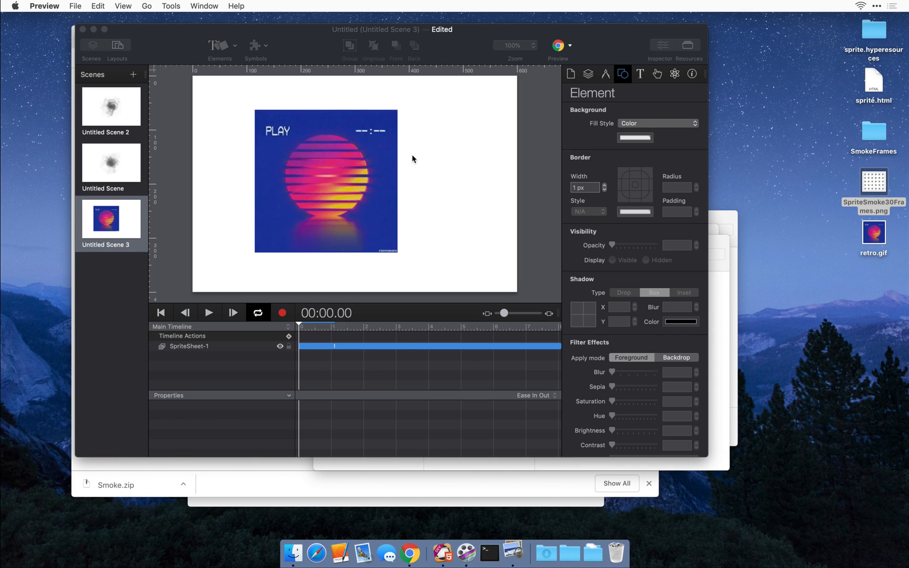
double_click(873, 181)
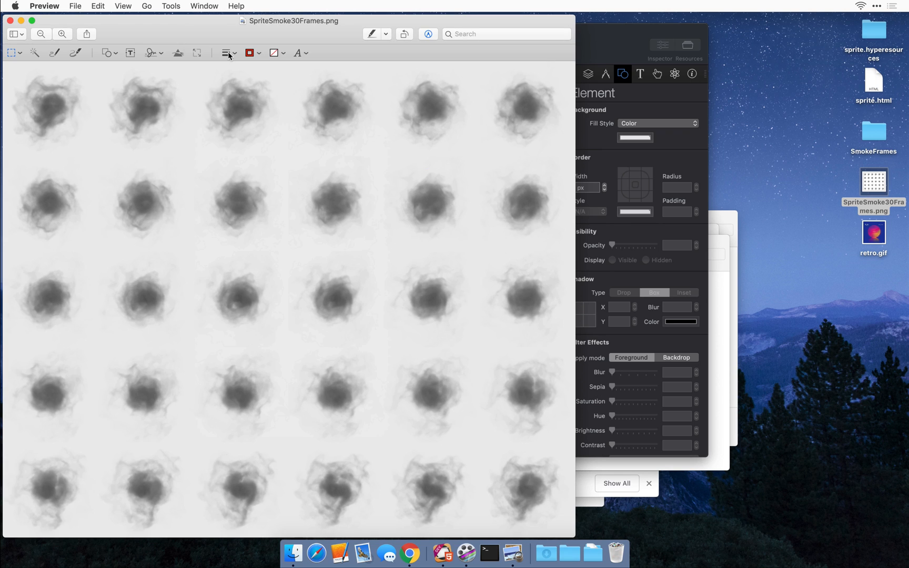
left_click(170, 6)
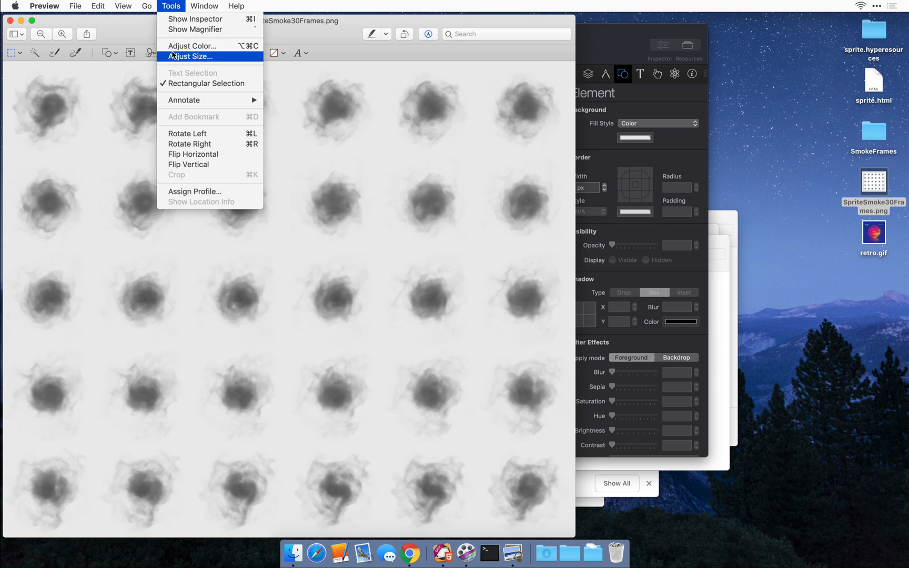
left_click(191, 55)
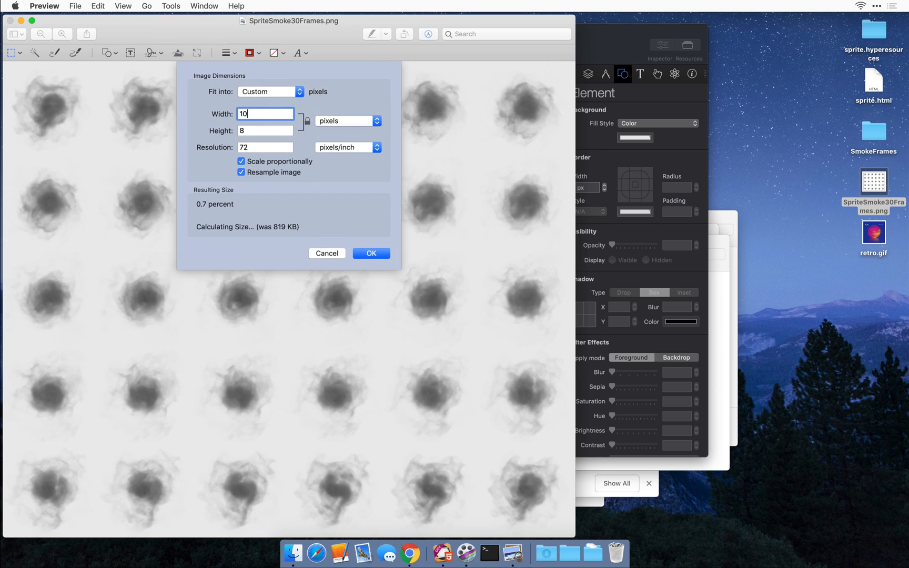